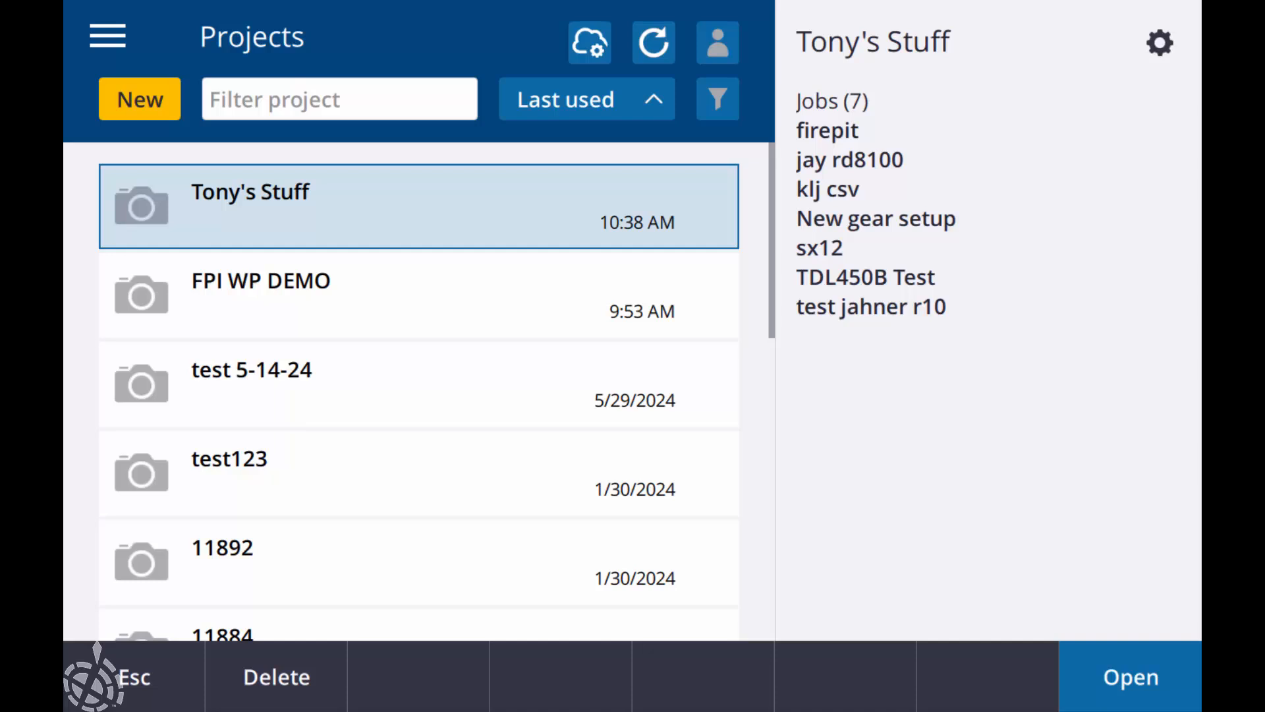
Step: Go to Settings > Survey Styles from the main menu
left_click(1129, 676)
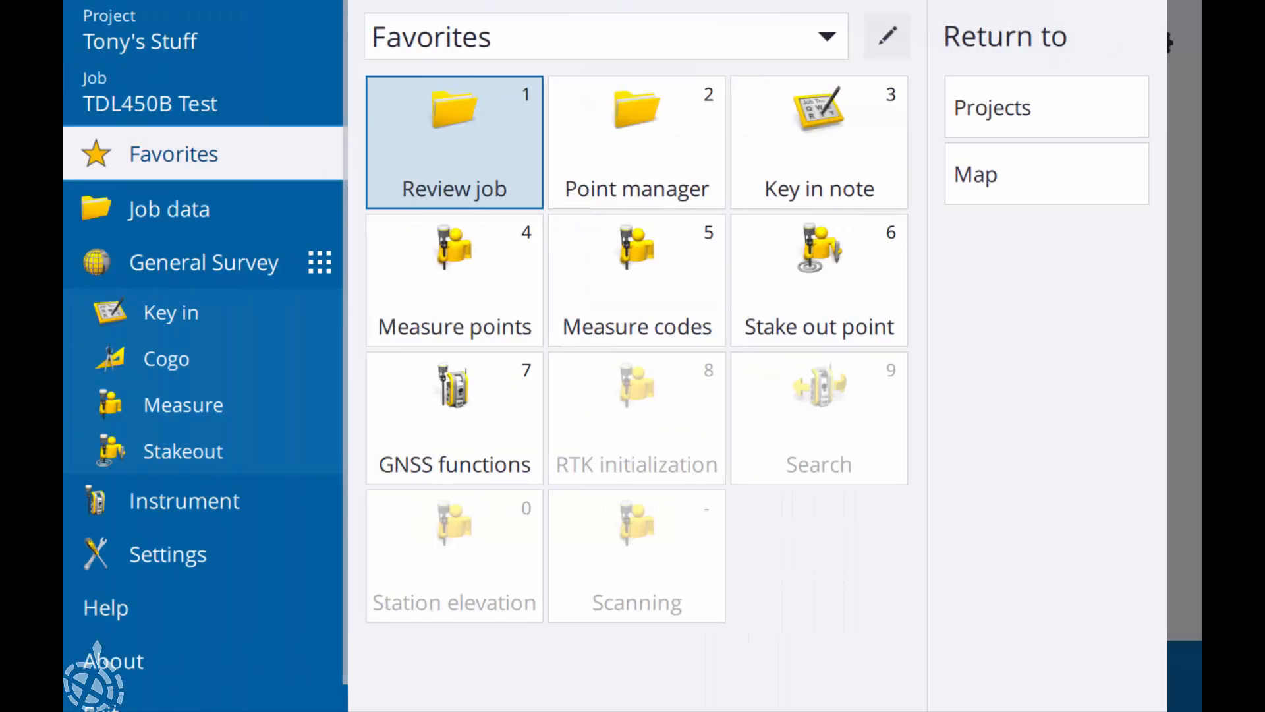
left_click(167, 554)
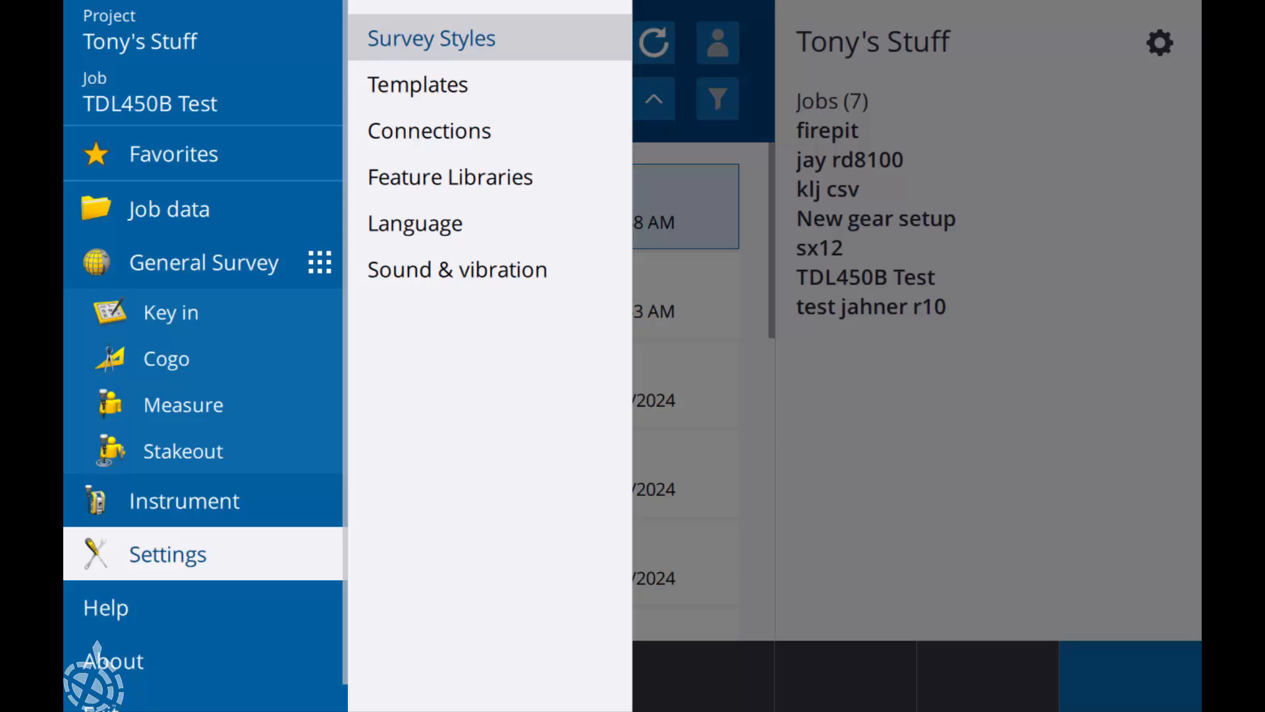
left_click(431, 39)
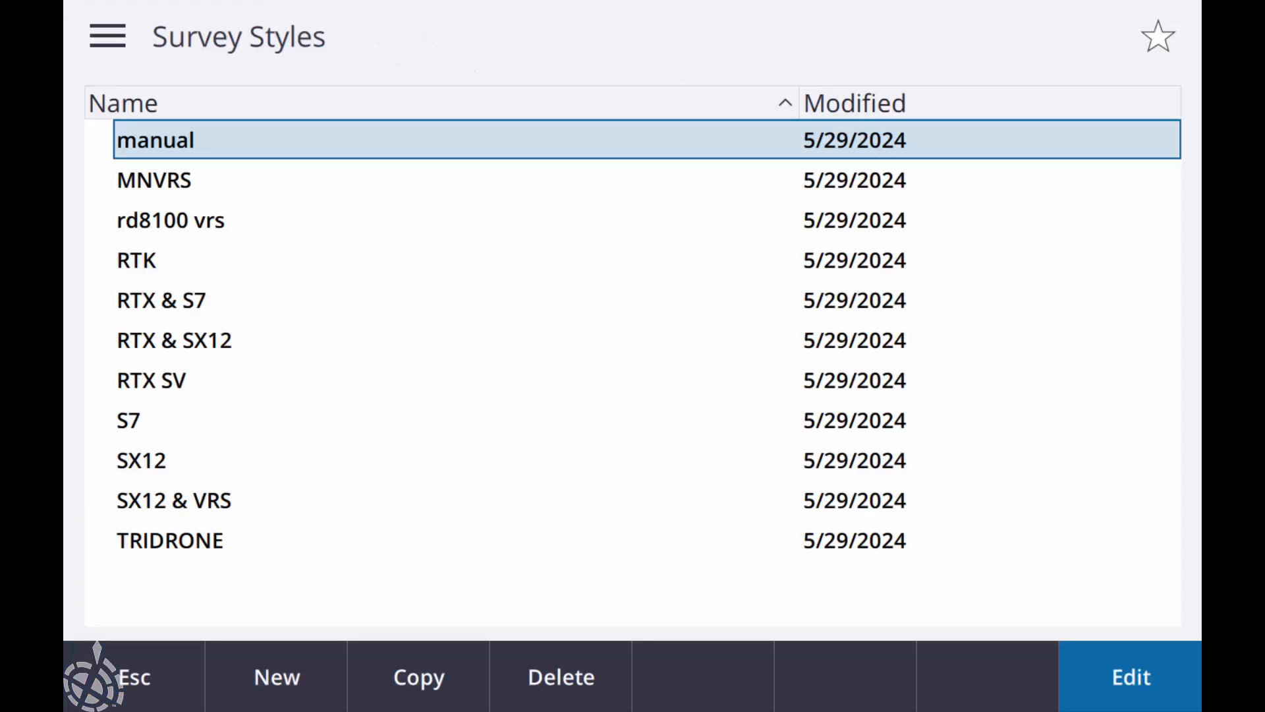
Step: Create a new GNSS survey style named 'TDL450B with Bluetooth', fixing the misspelling
left_click(276, 676)
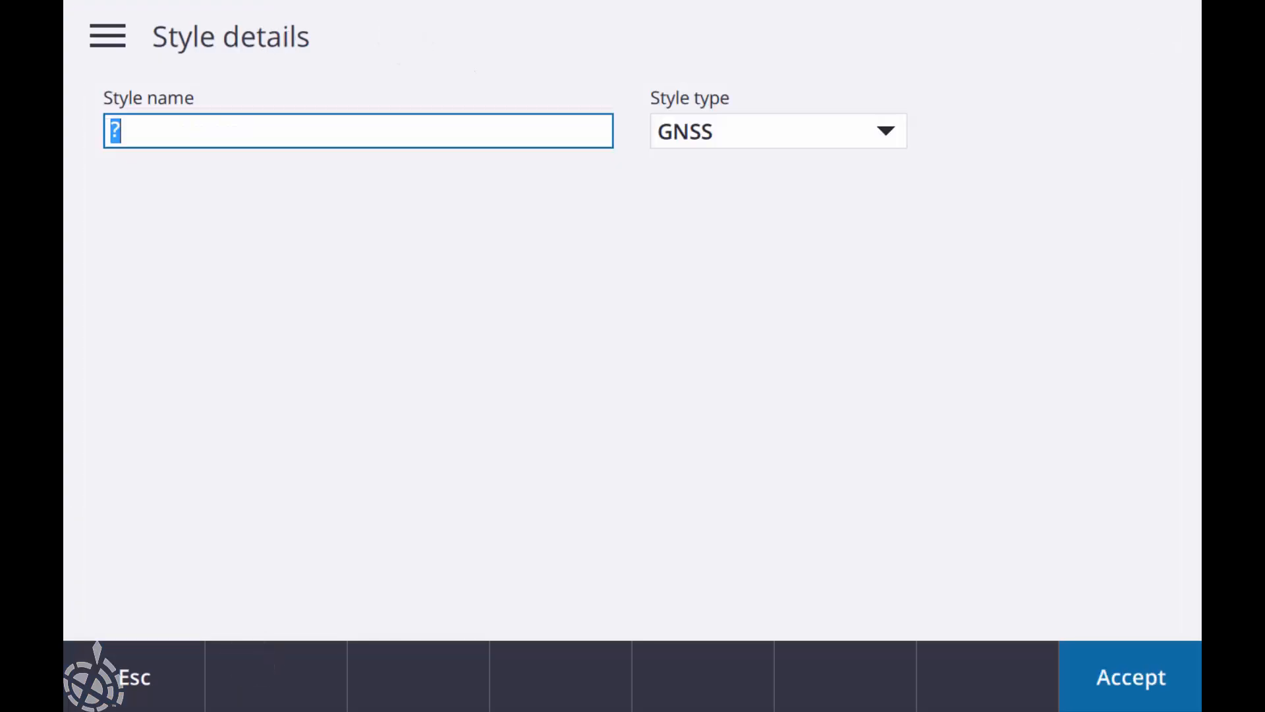
type("TDL450B")
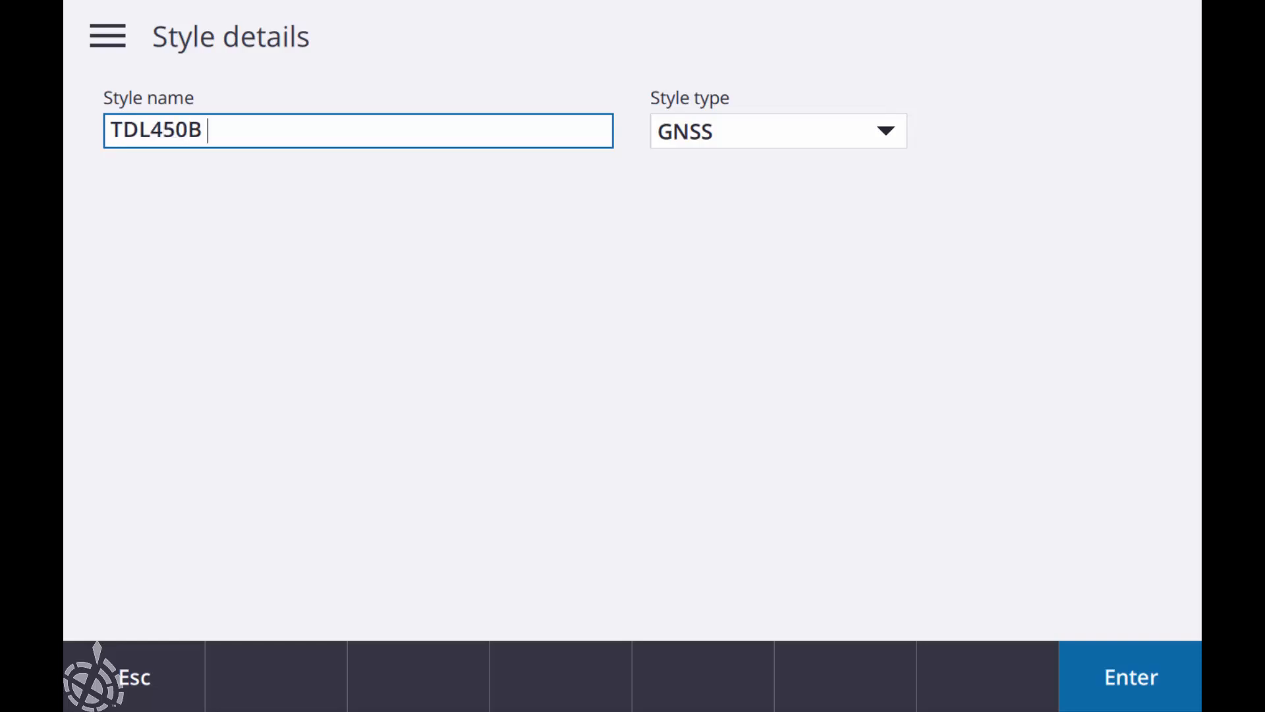
type("with")
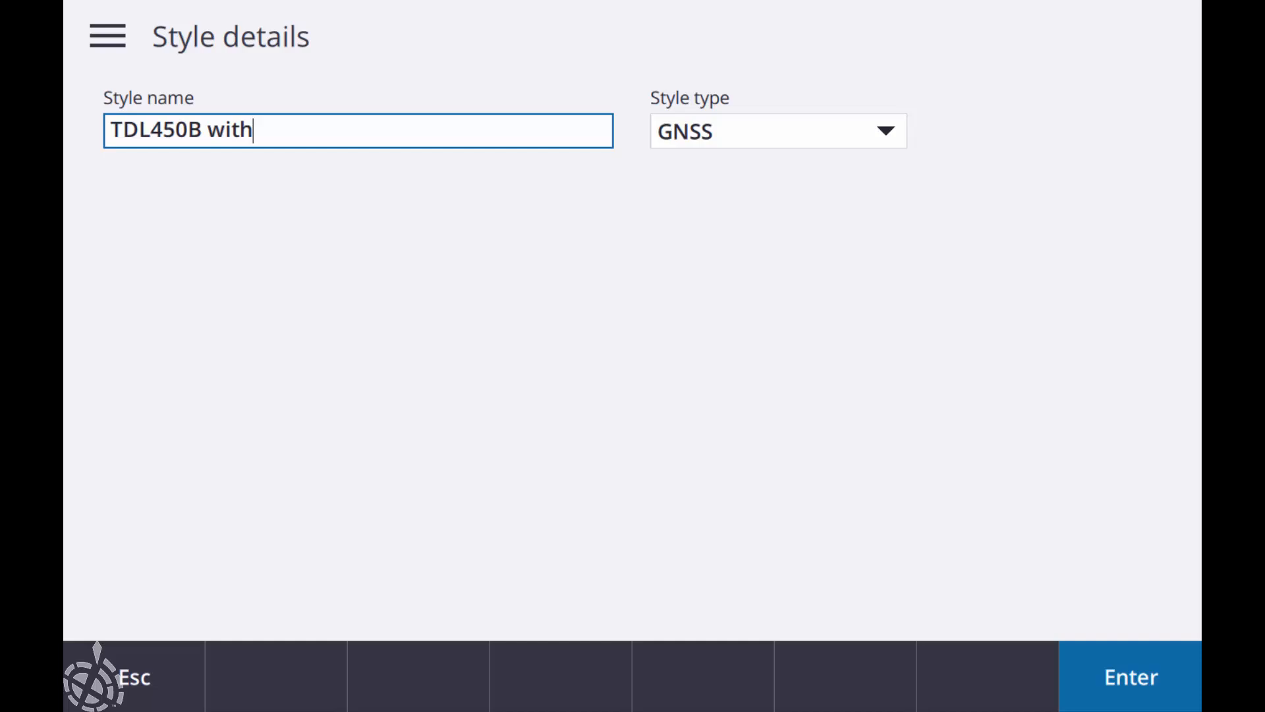
type("BLU")
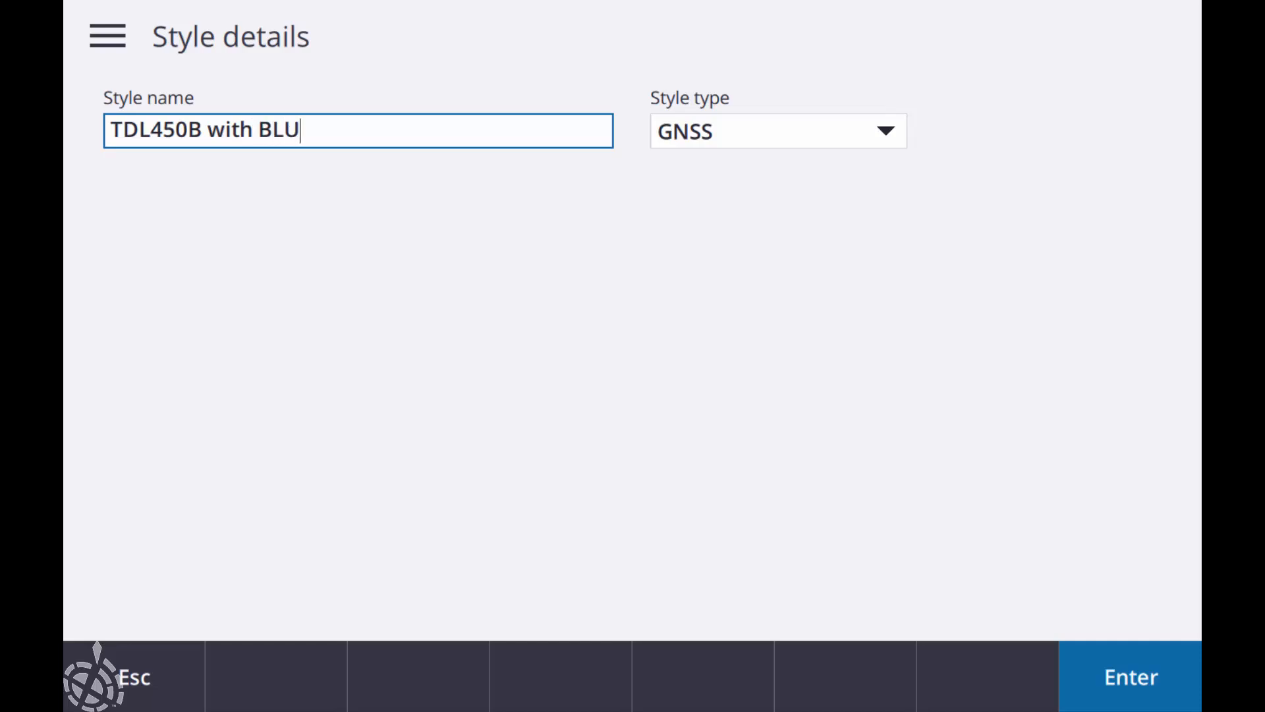
type("ETTOTH")
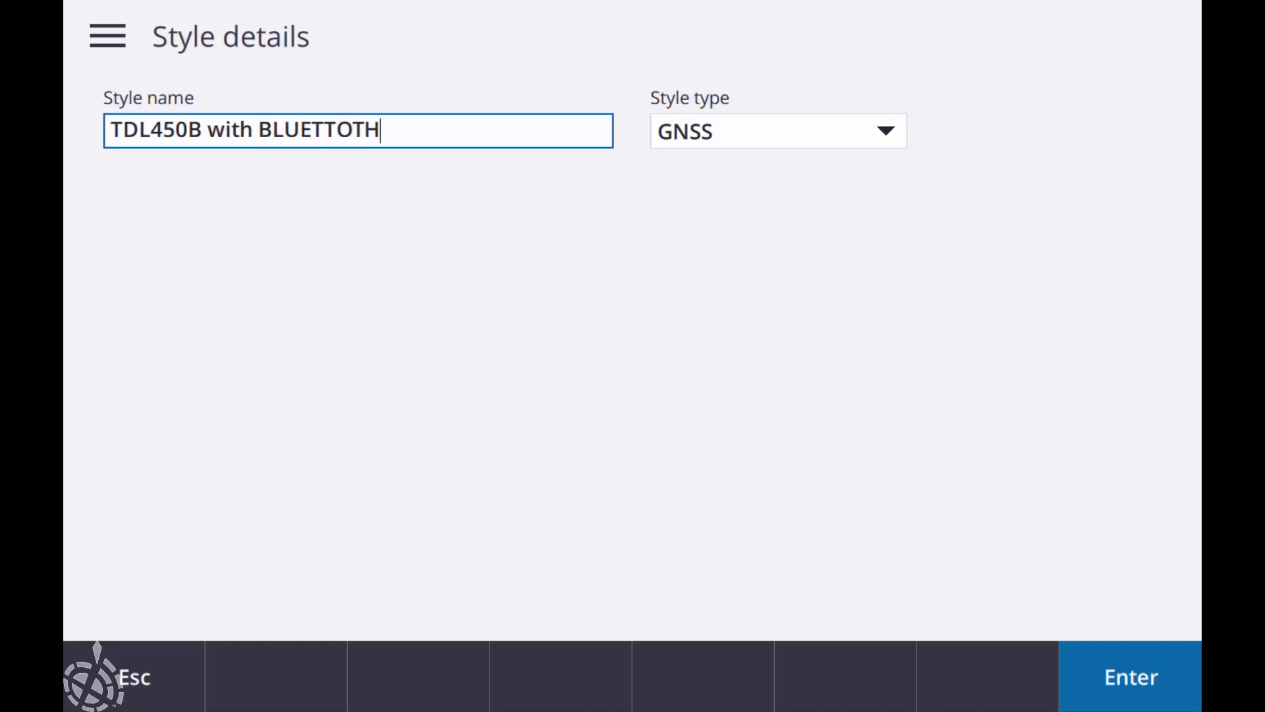
key("Backspace")
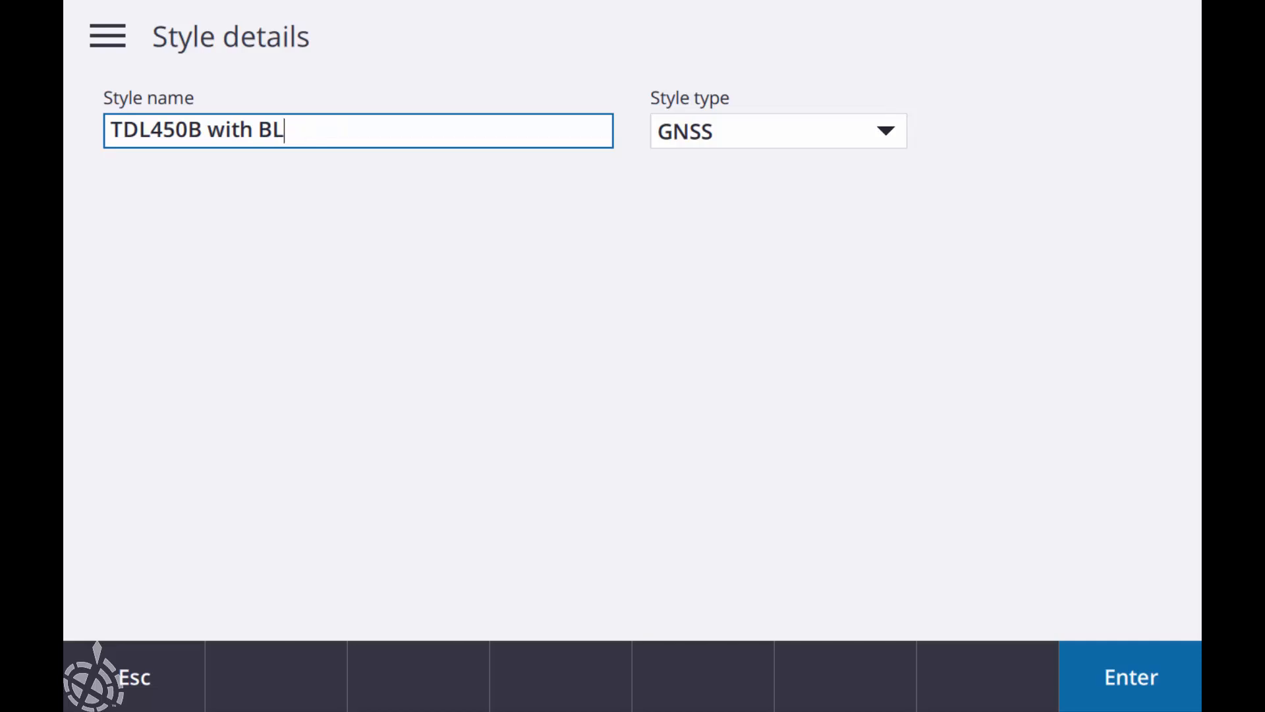
key("Backspace")
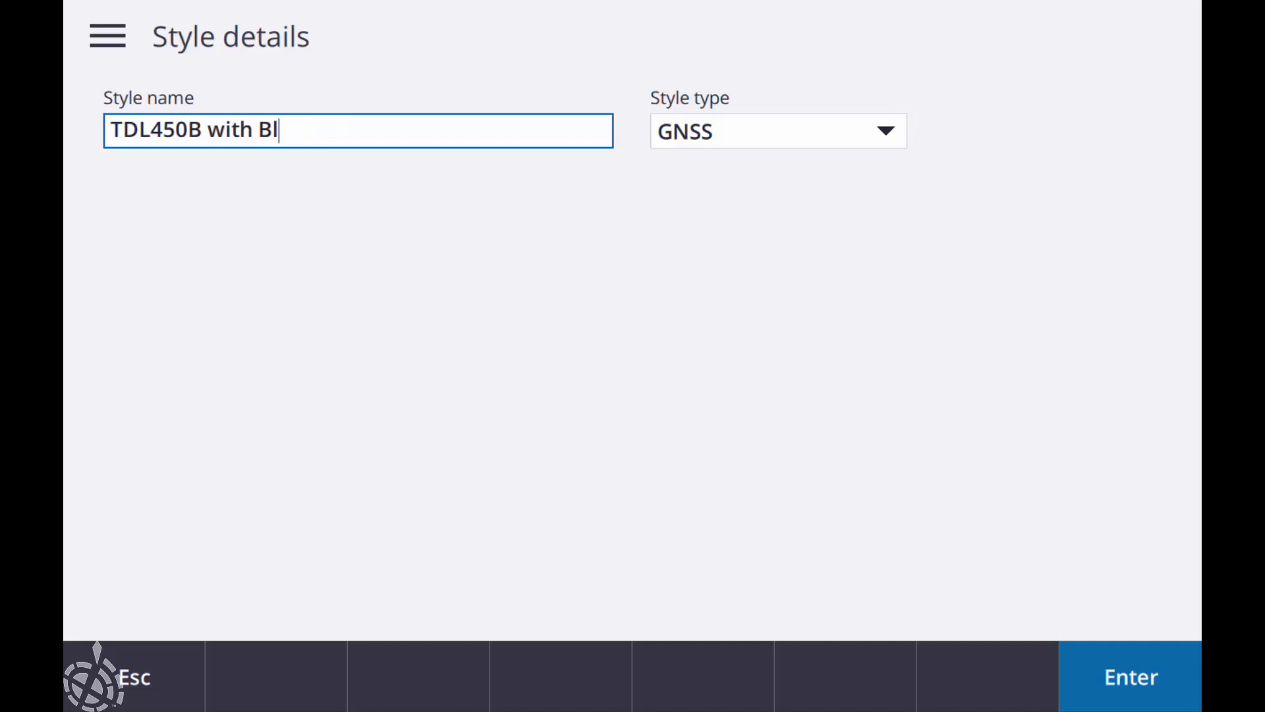
type("uetooth")
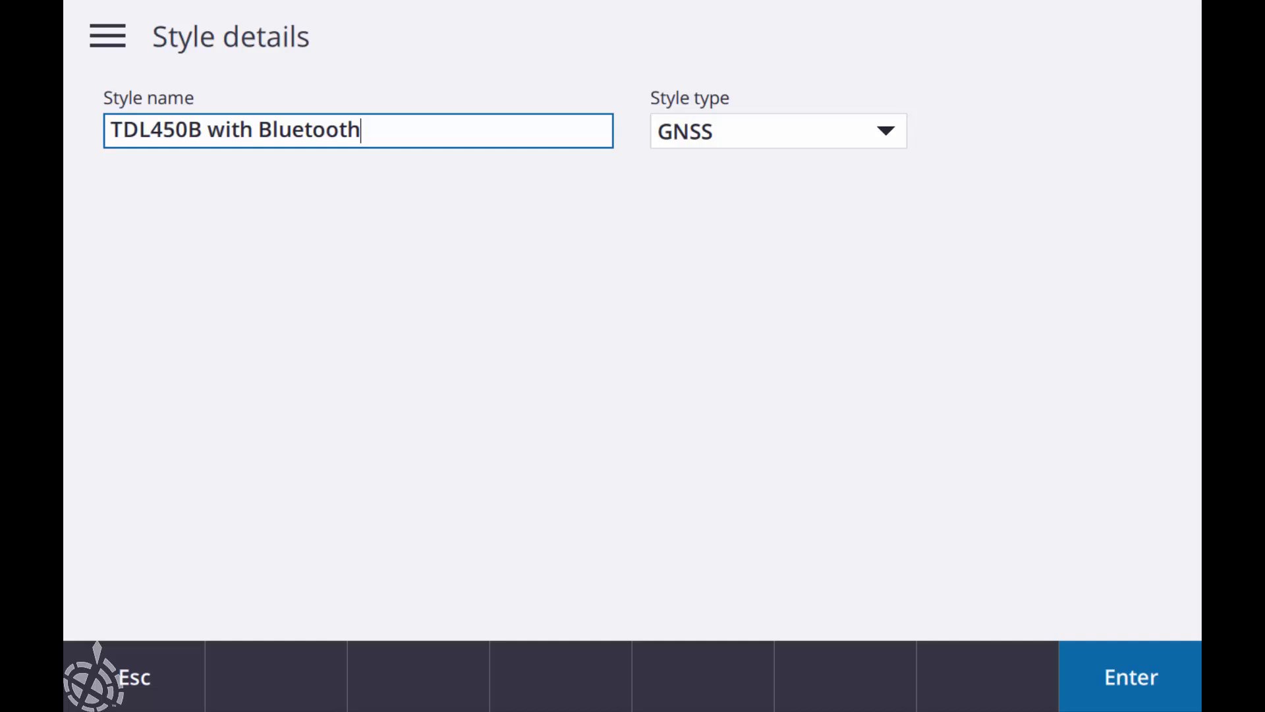
left_click(777, 130)
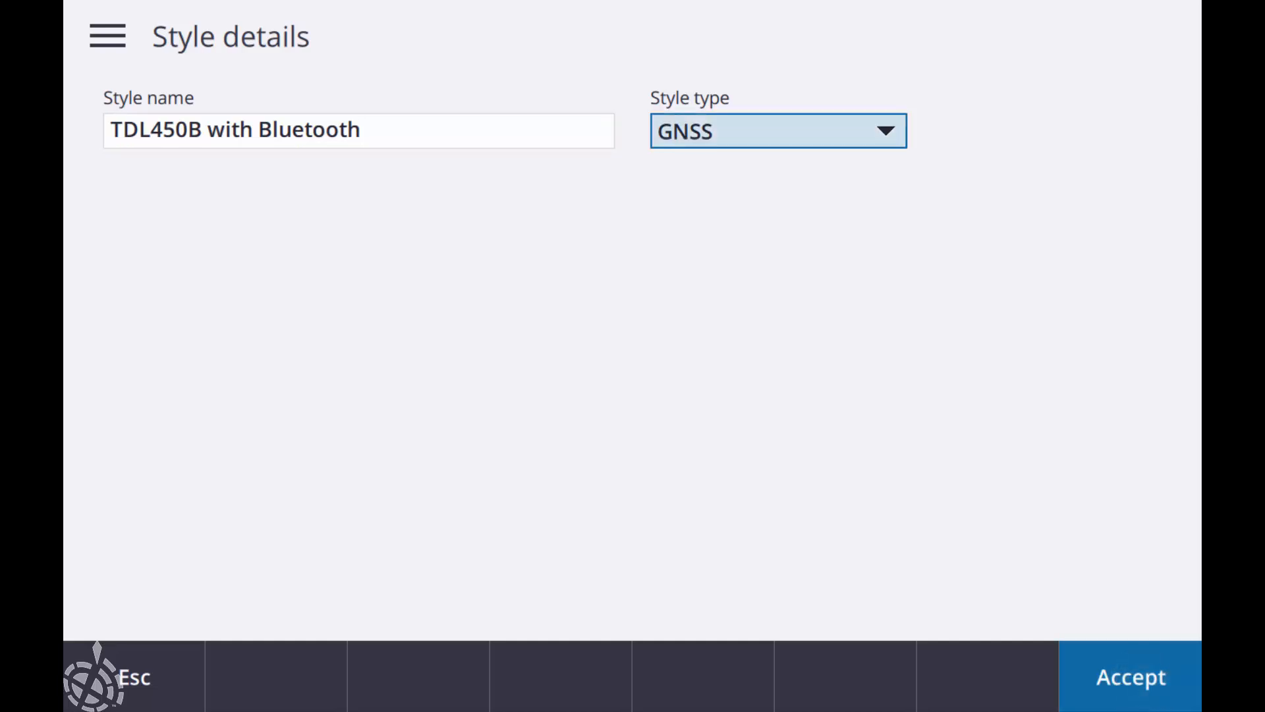
left_click(1129, 676)
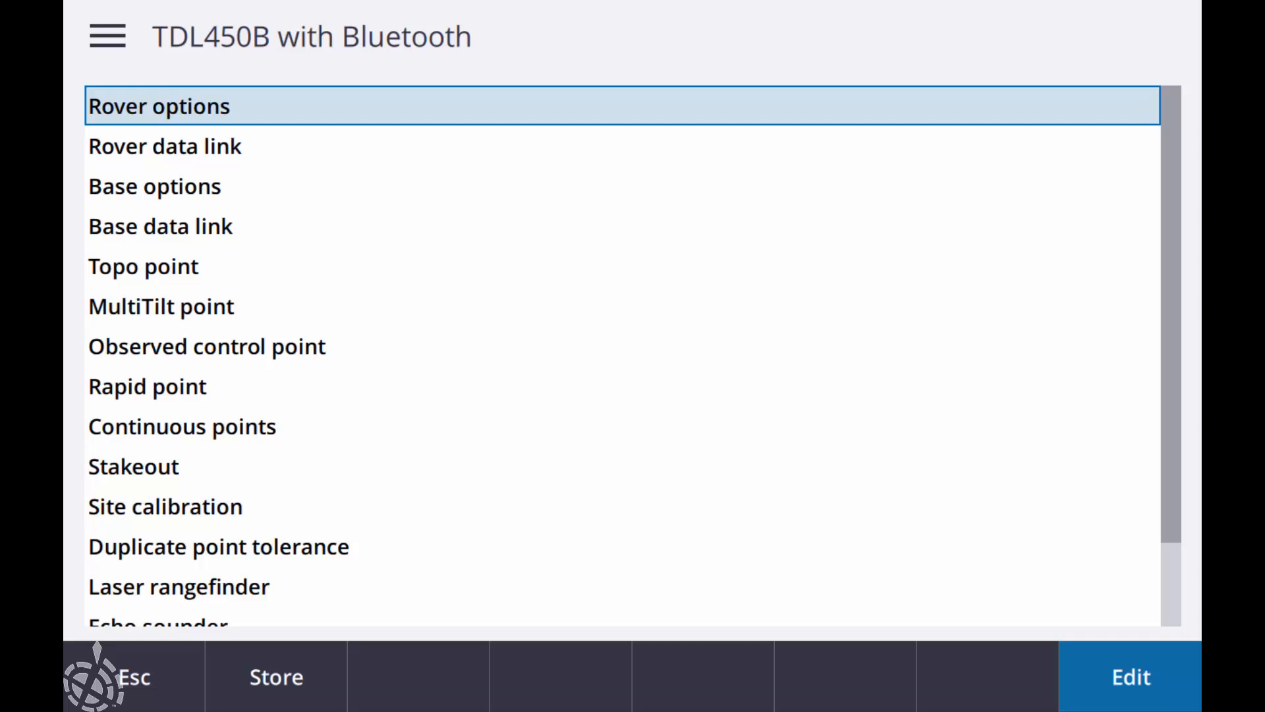
Step: Set rover antenna to R10 Internal with 6.562sft antenna height
left_click(158, 105)
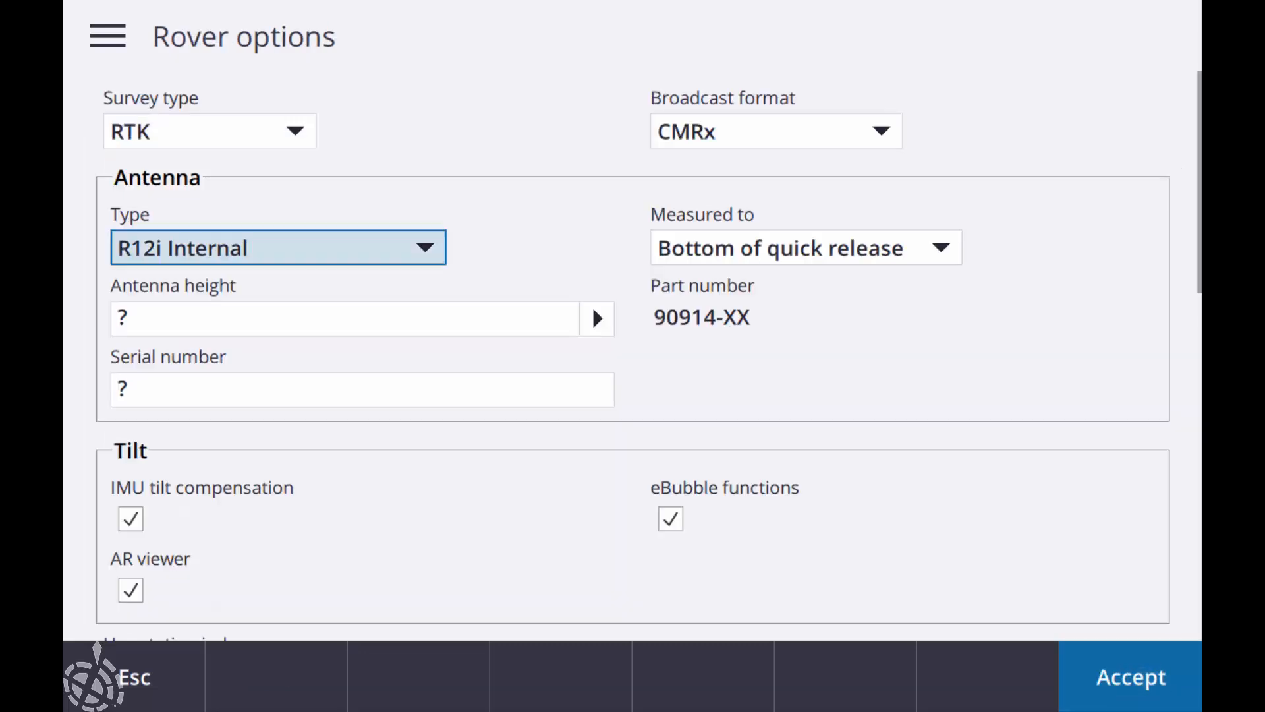
left_click(277, 247)
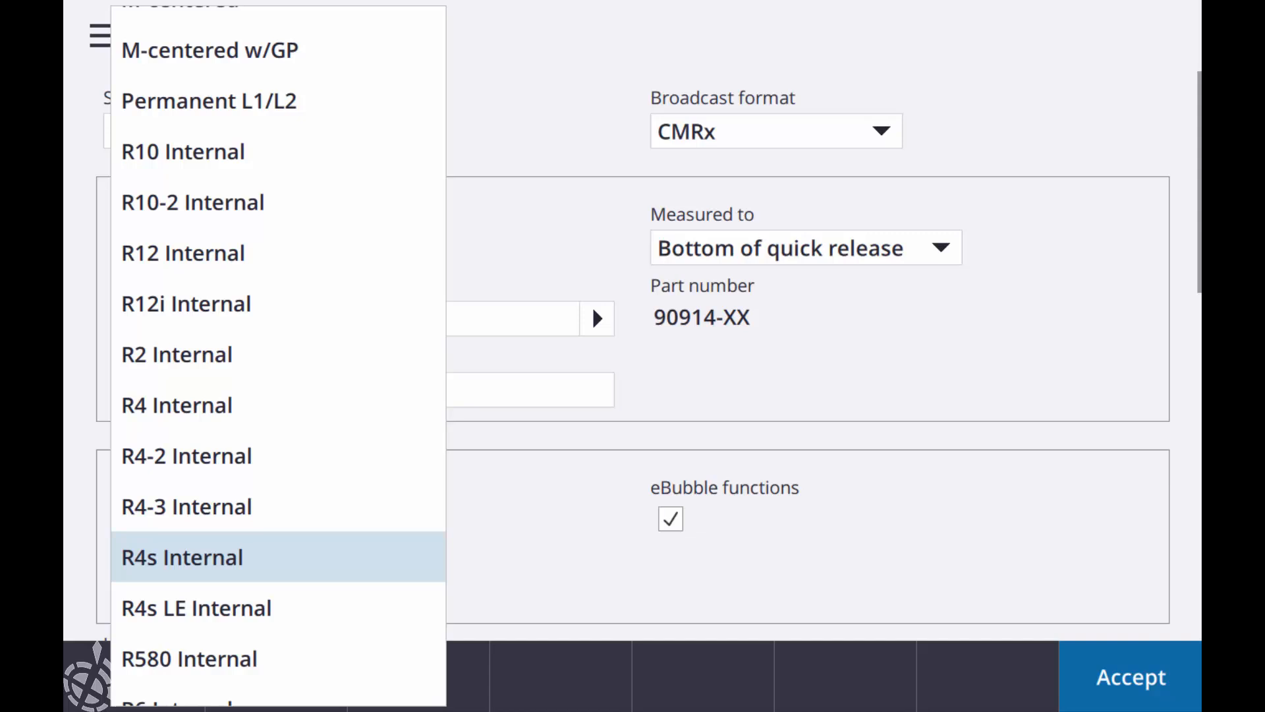
left_click(182, 151)
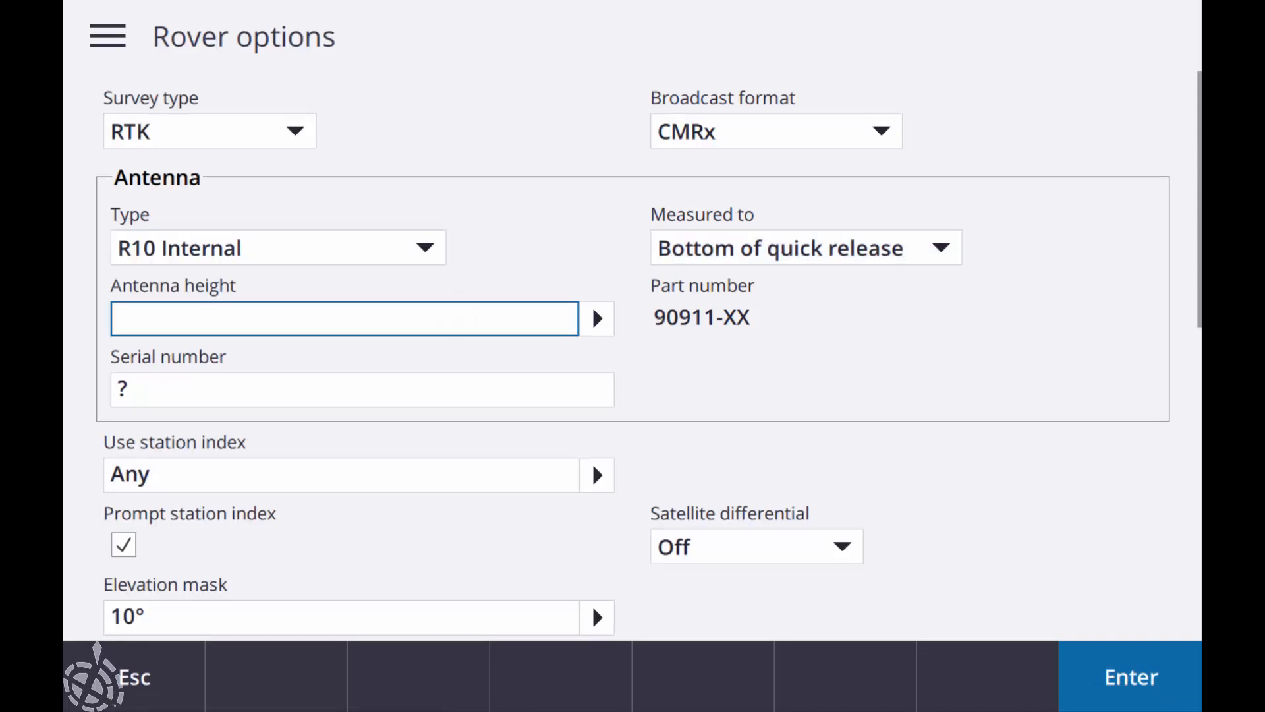
type("6.562sft")
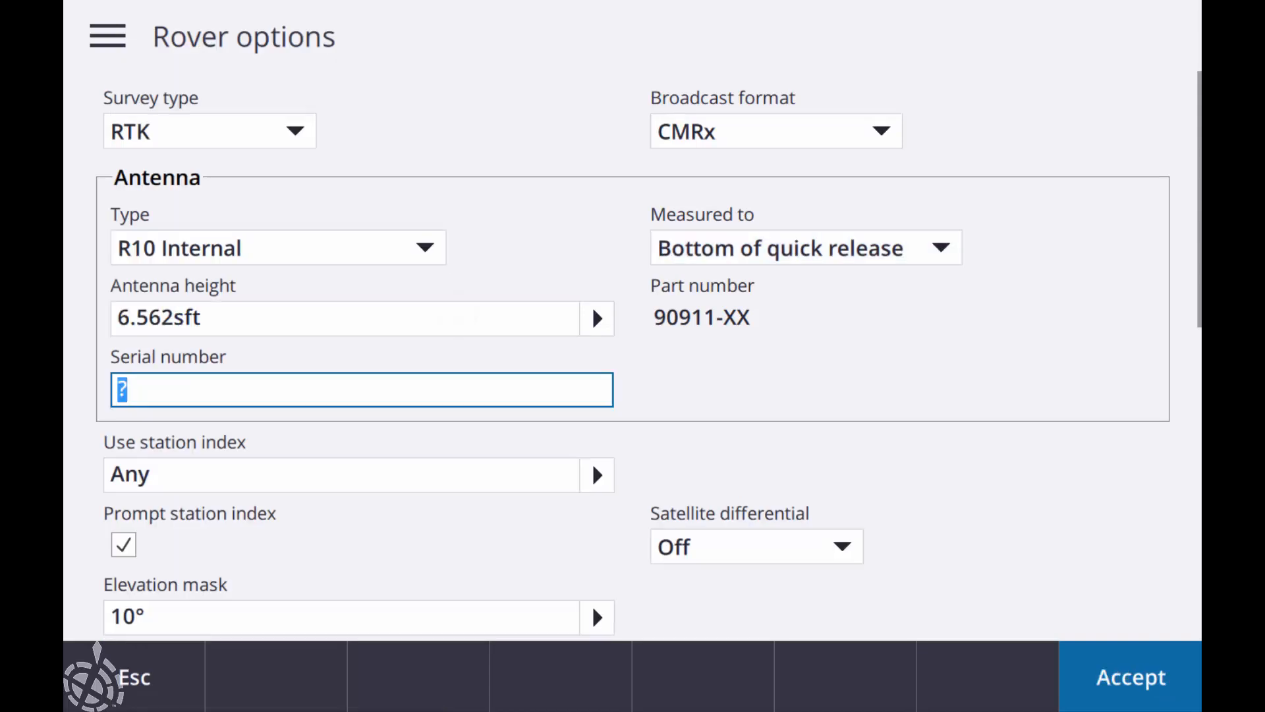
scroll("down", 3)
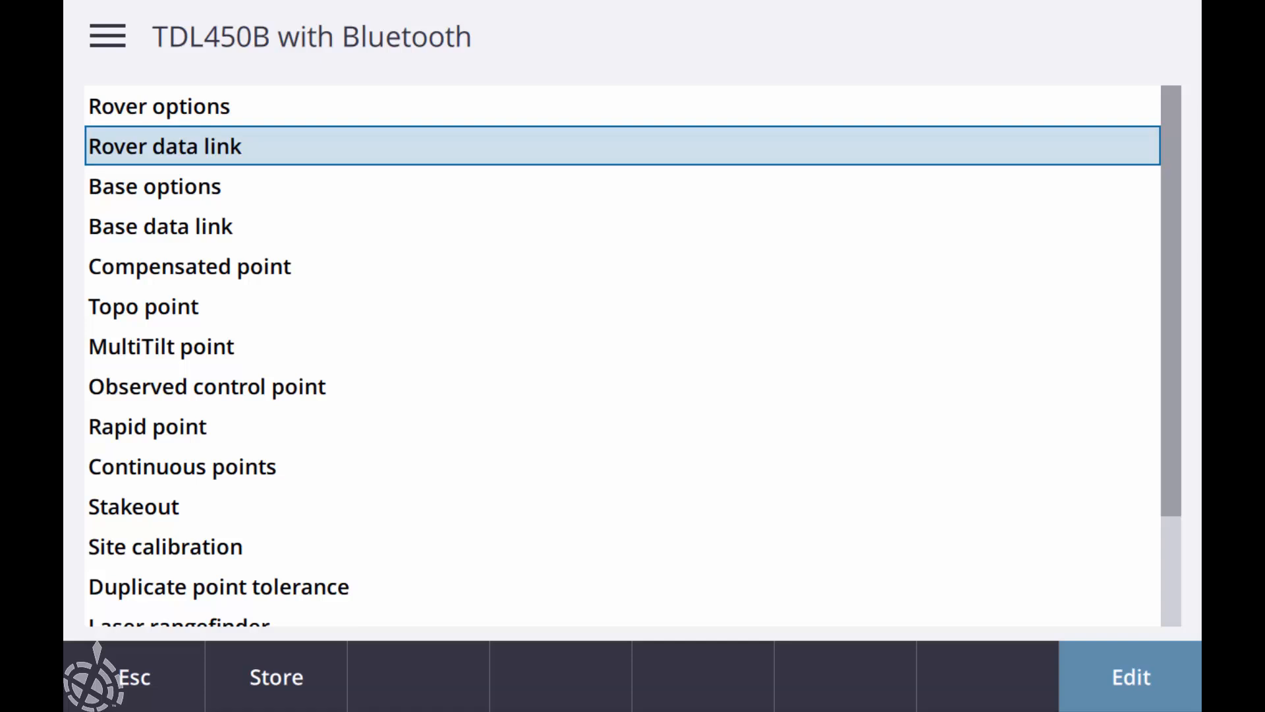
Step: Keep the rover data link as Radio using the receiver's internal radio
left_click(164, 146)
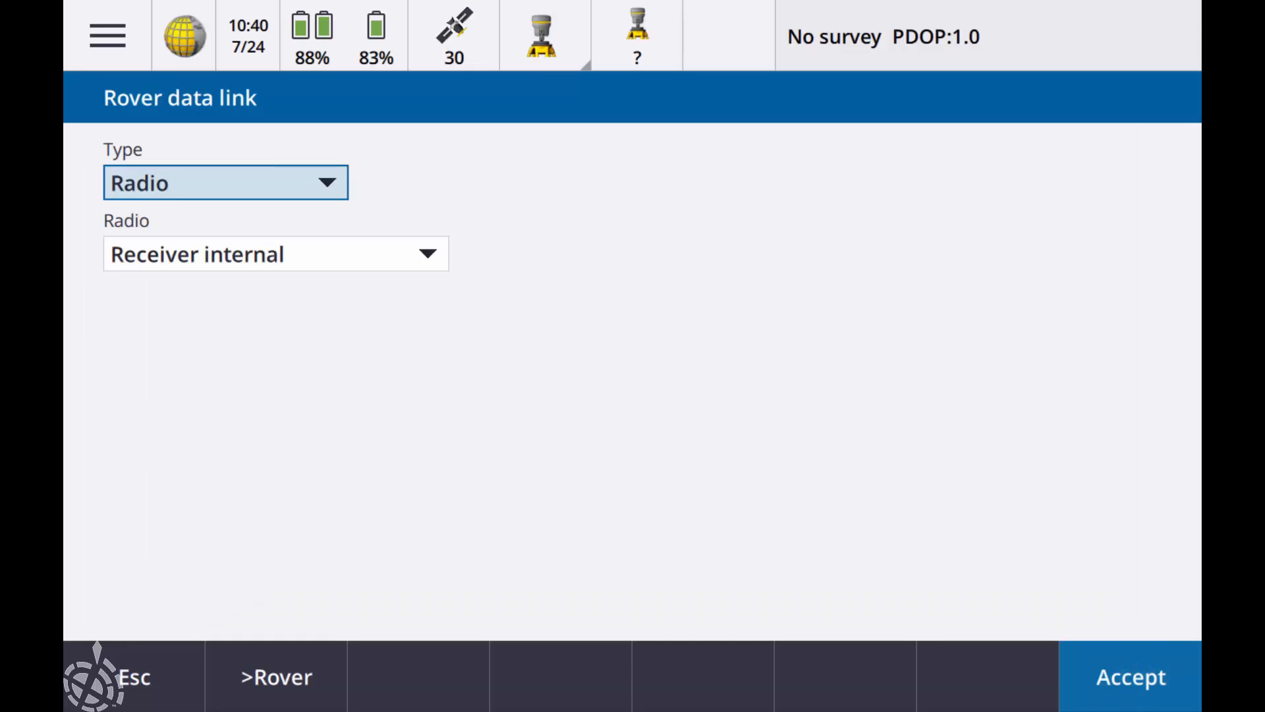
left_click(277, 676)
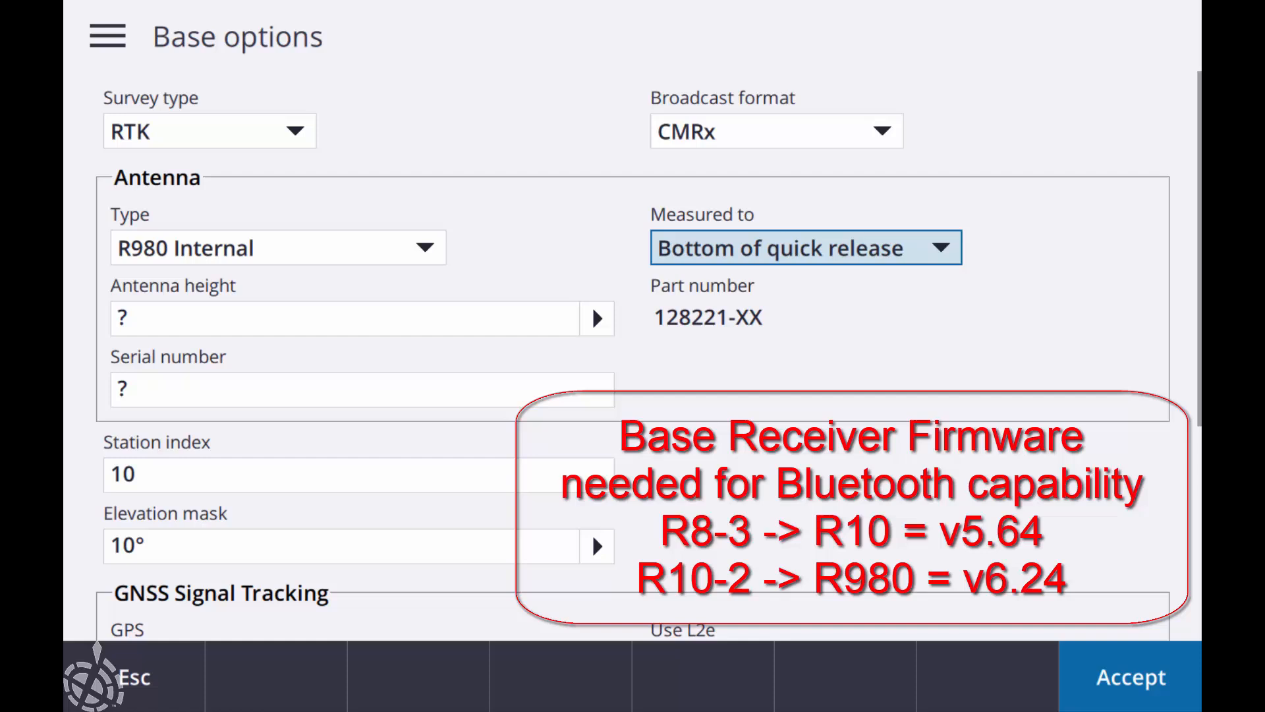
Step: Review base options with R980 Internal antenna and station index 10, then accept
left_click(347, 319)
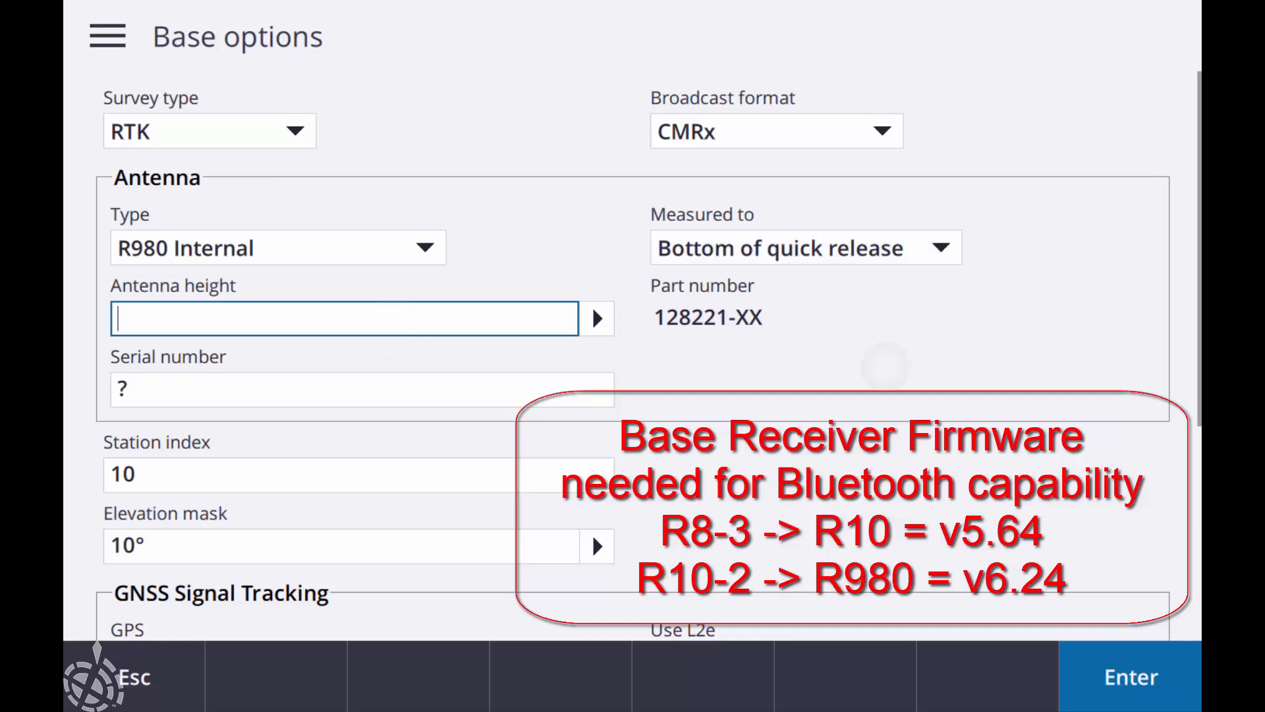
scroll("down", 3)
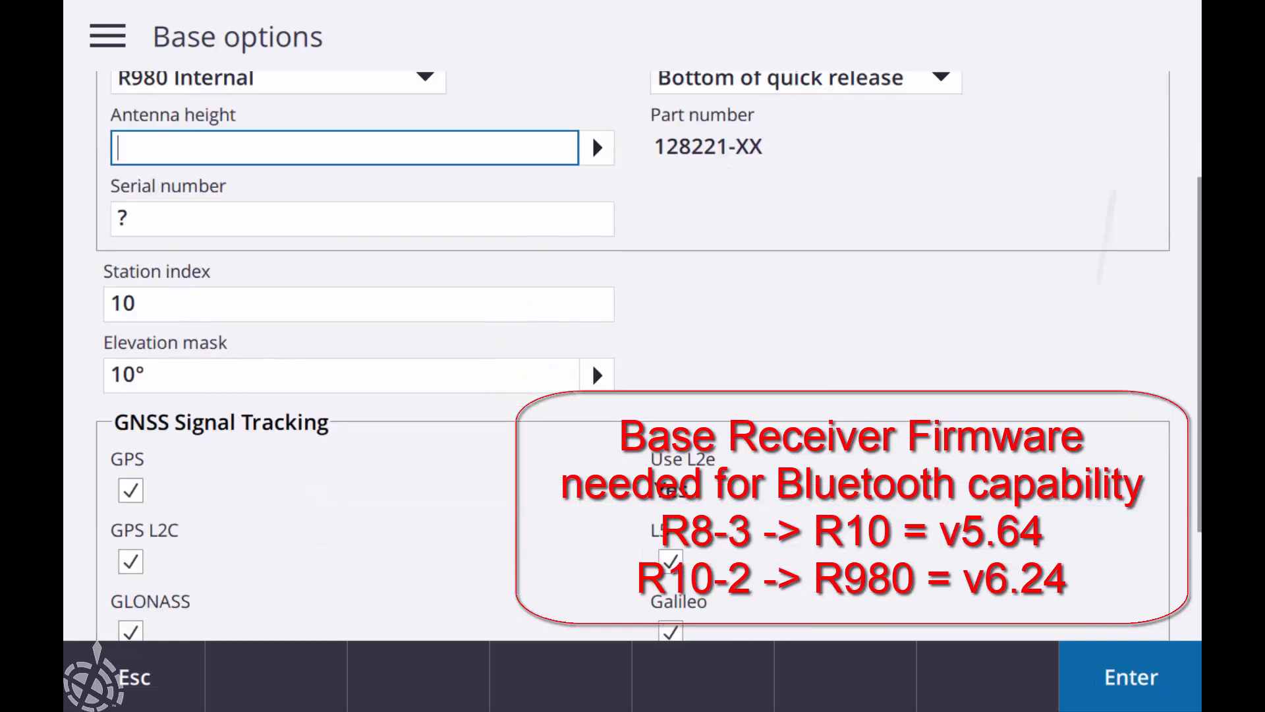
scroll("down", 3)
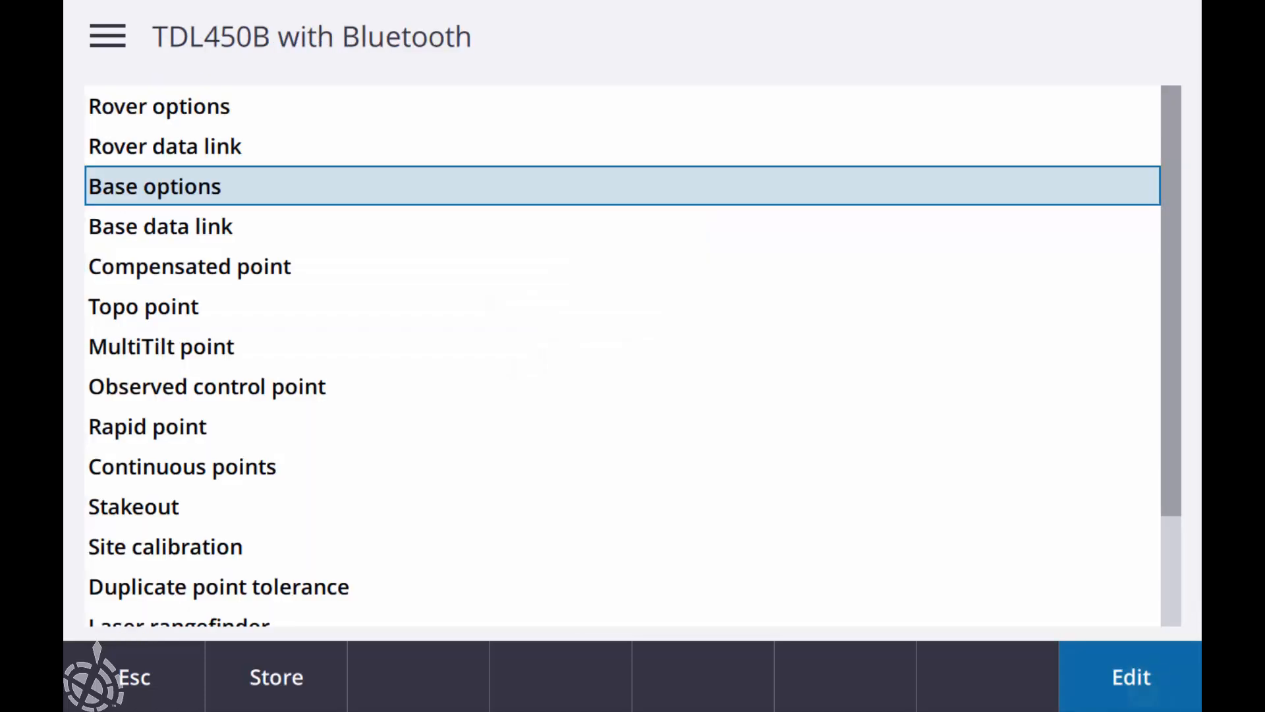
Step: Set the base data link radio to TDL450B / ADL450B
left_click(159, 226)
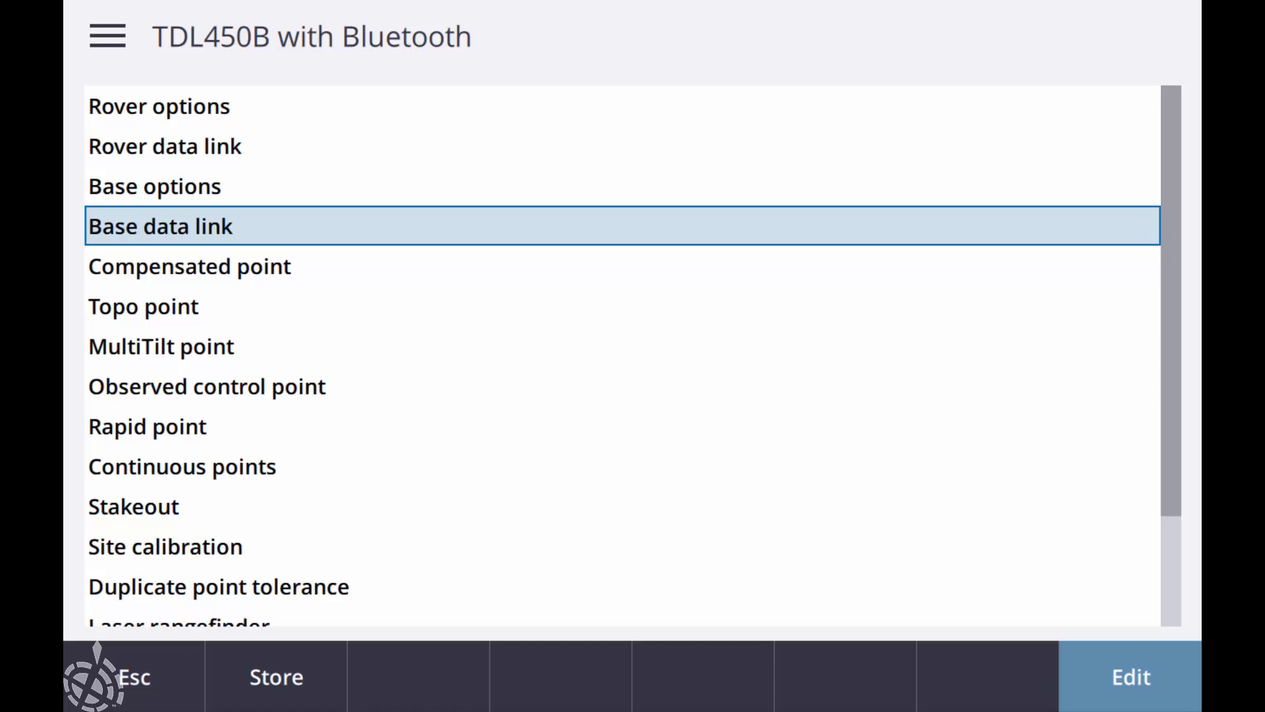
left_click(160, 226)
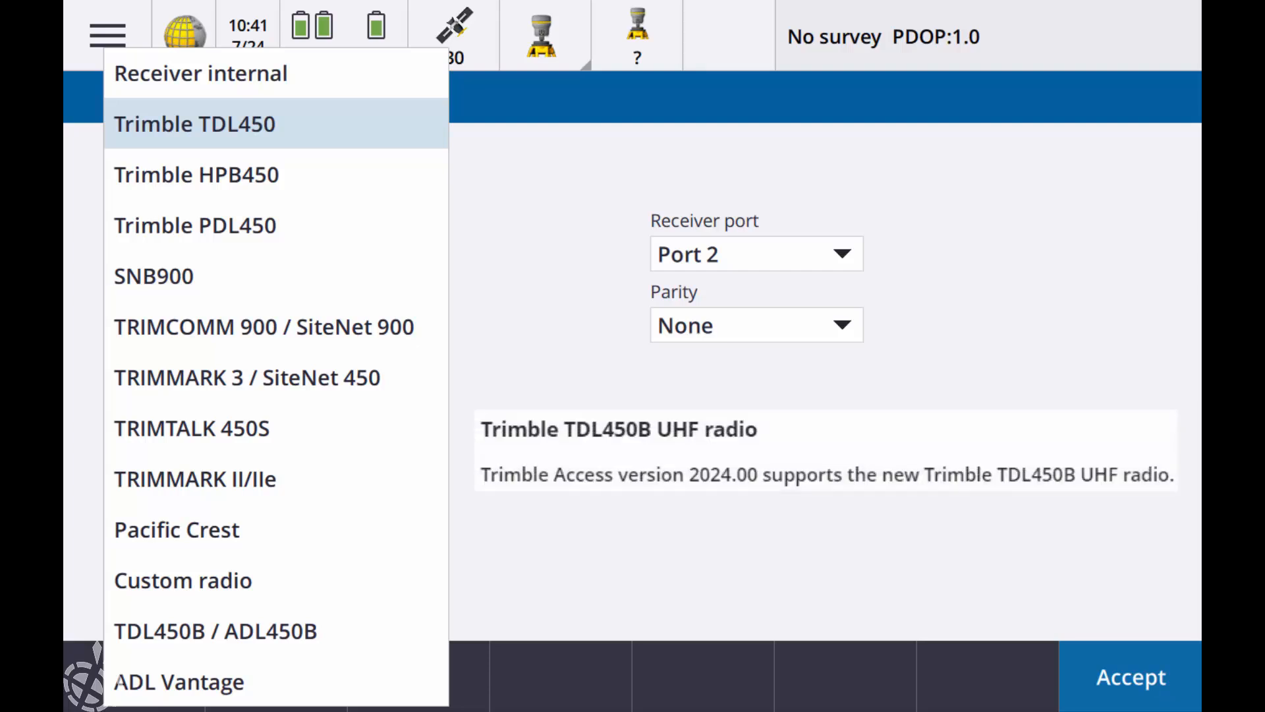
left_click(214, 631)
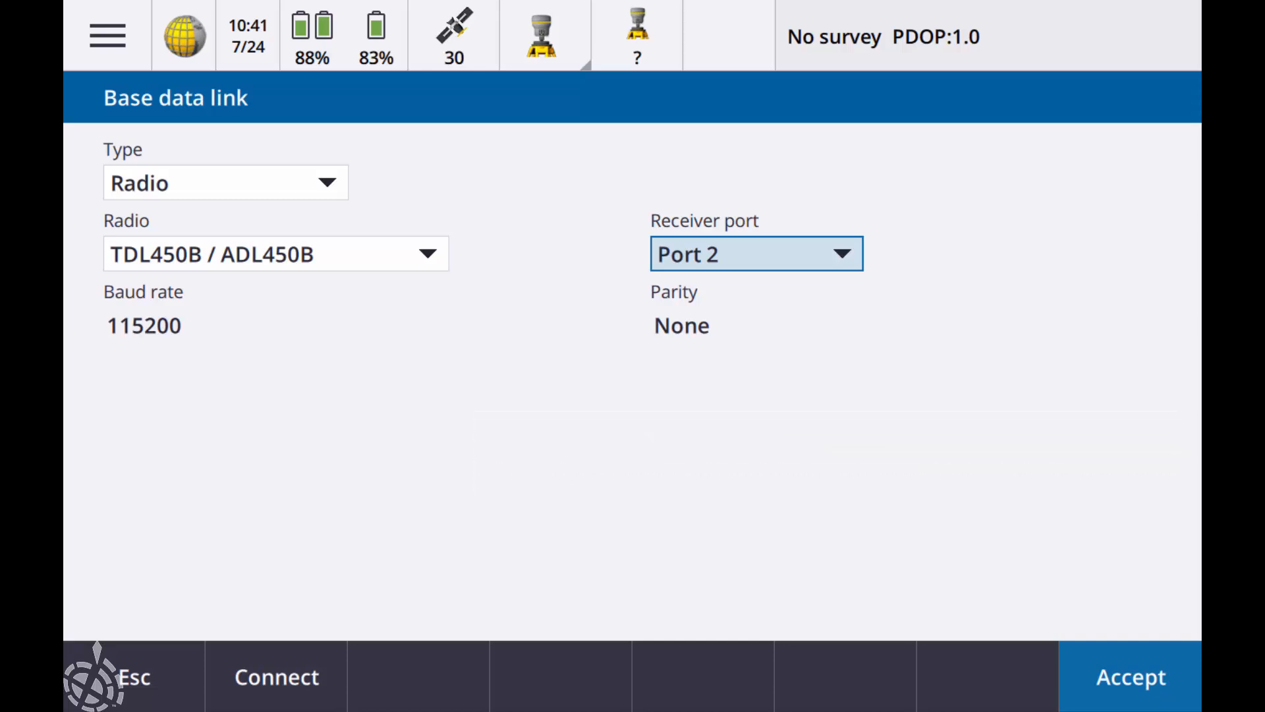
Step: Set the receiver port to Bluetooth and search for nearby Bluetooth devices
left_click(755, 253)
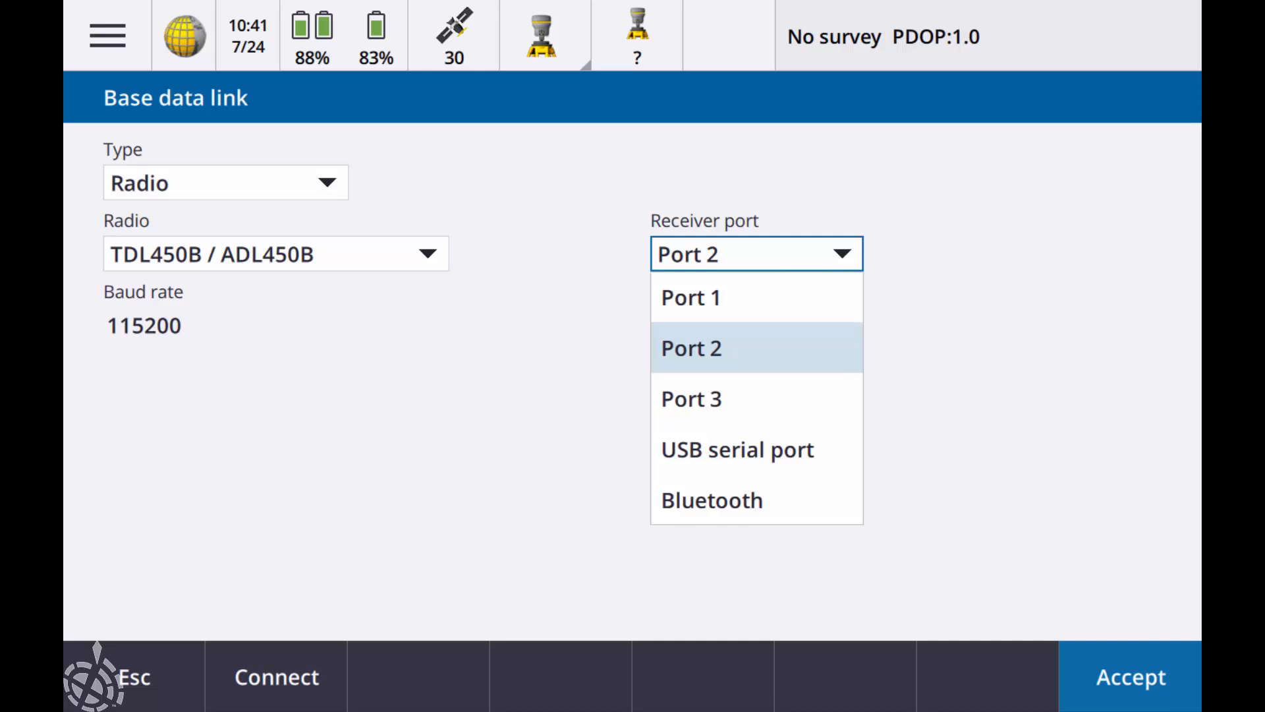
left_click(712, 500)
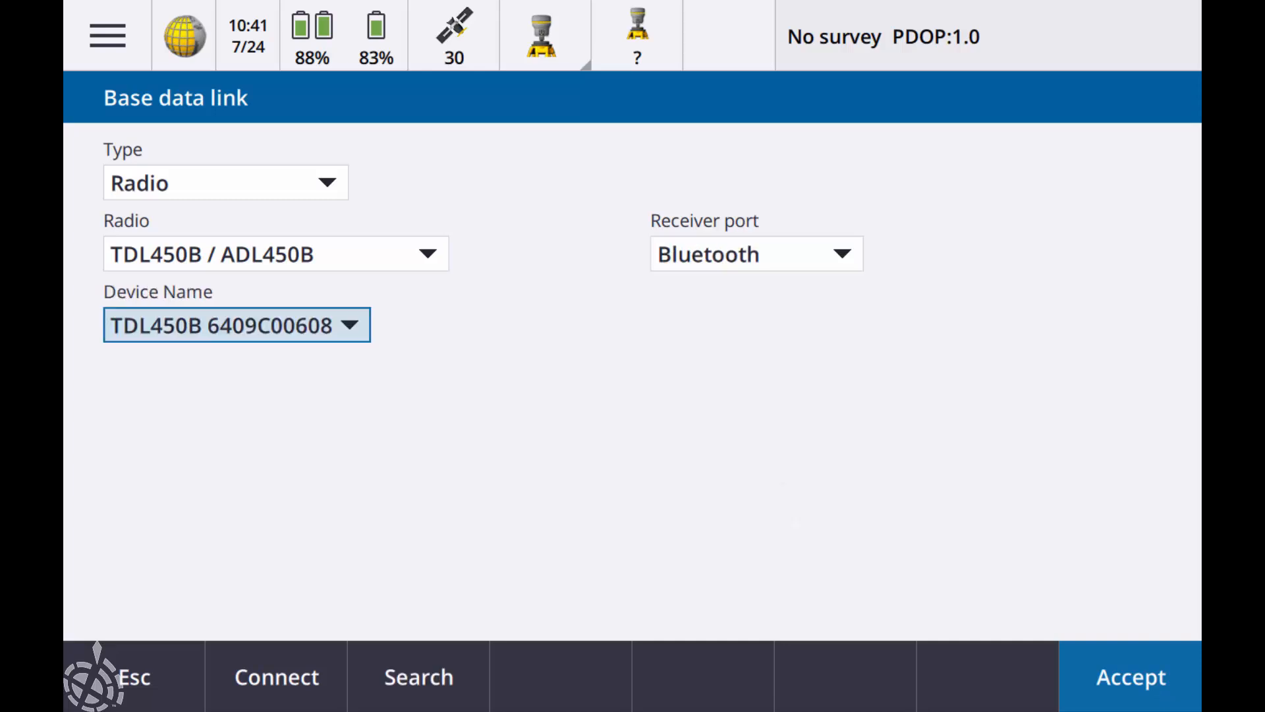
left_click(237, 325)
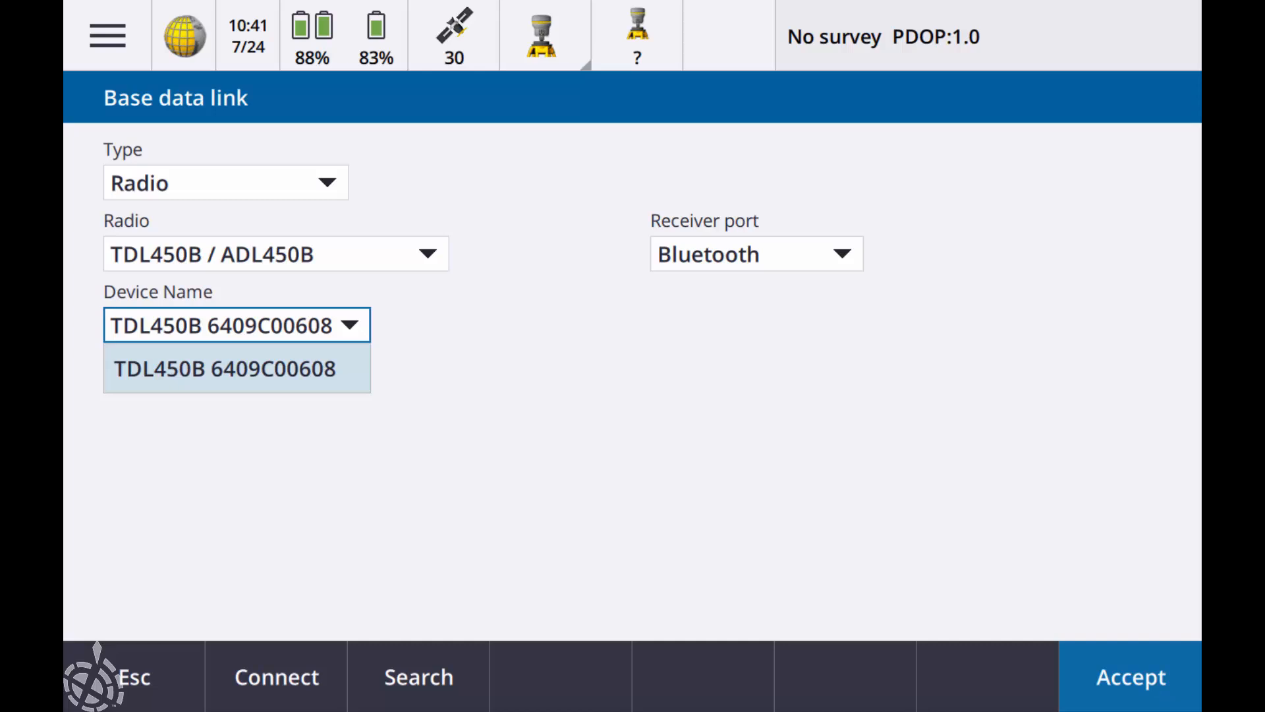
left_click(236, 367)
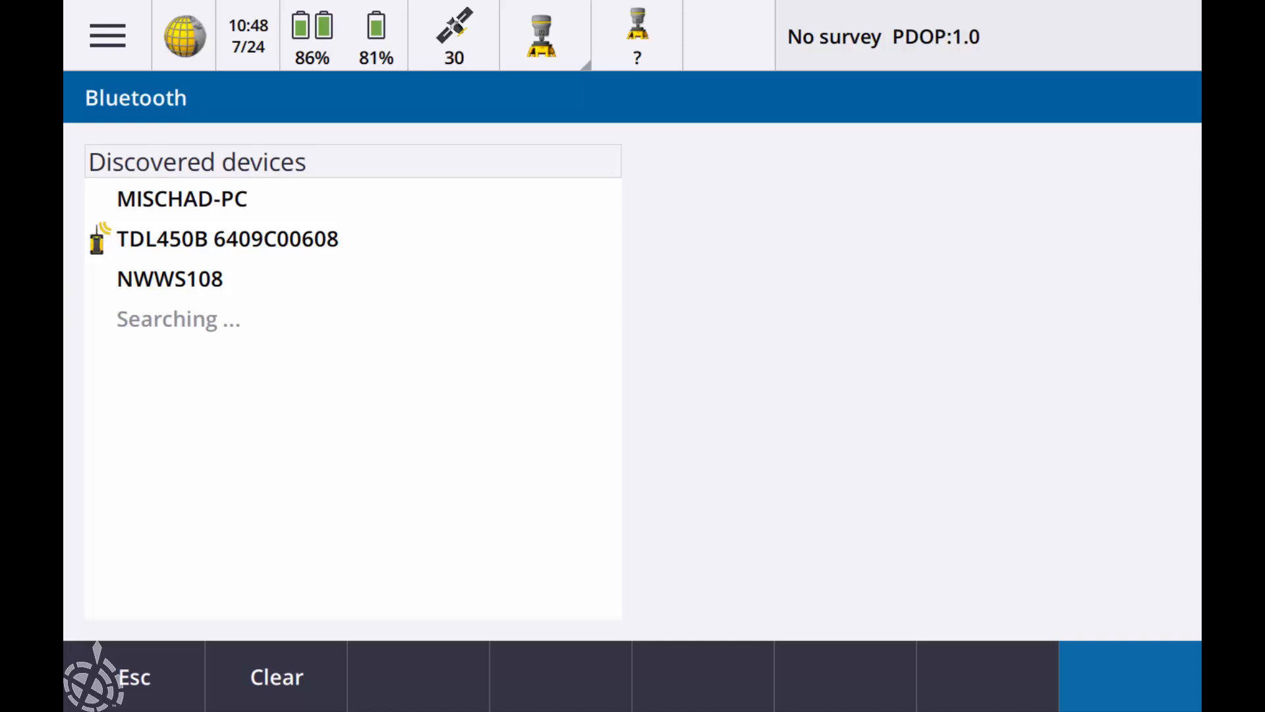
Step: Choose TDL450B 6409C00608 as the base data link device and accept
left_click(229, 237)
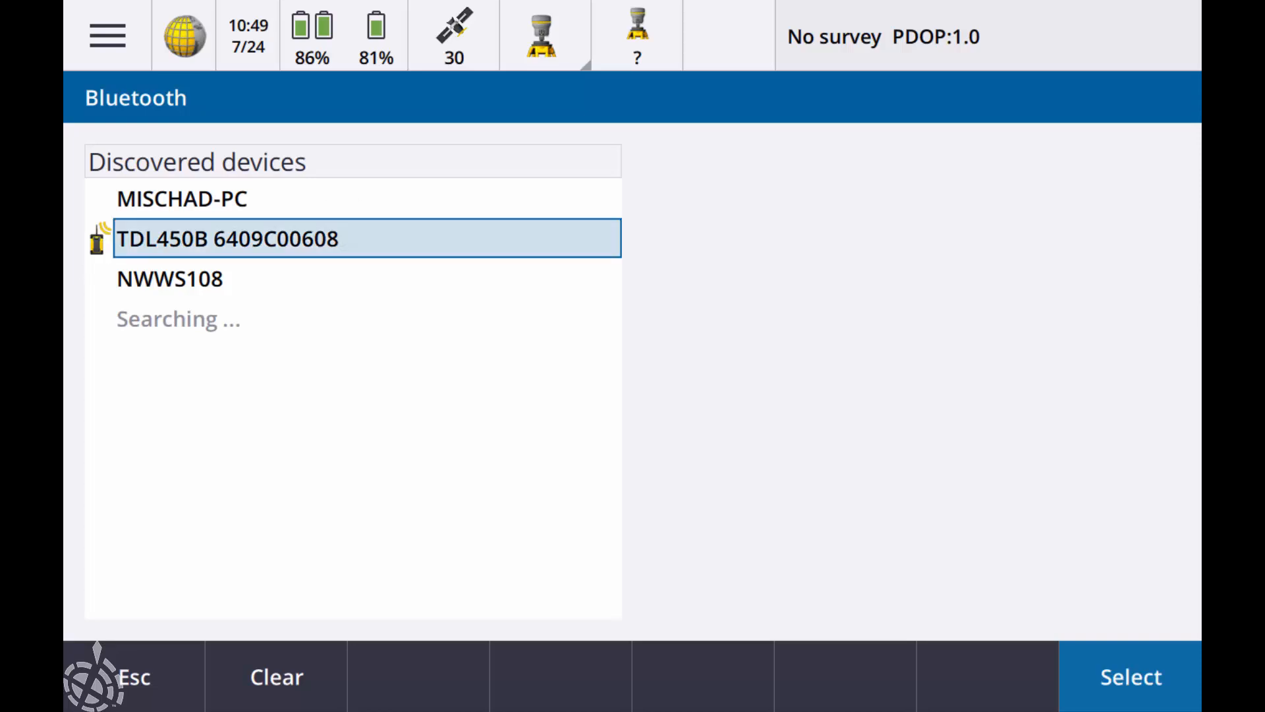
left_click(1128, 676)
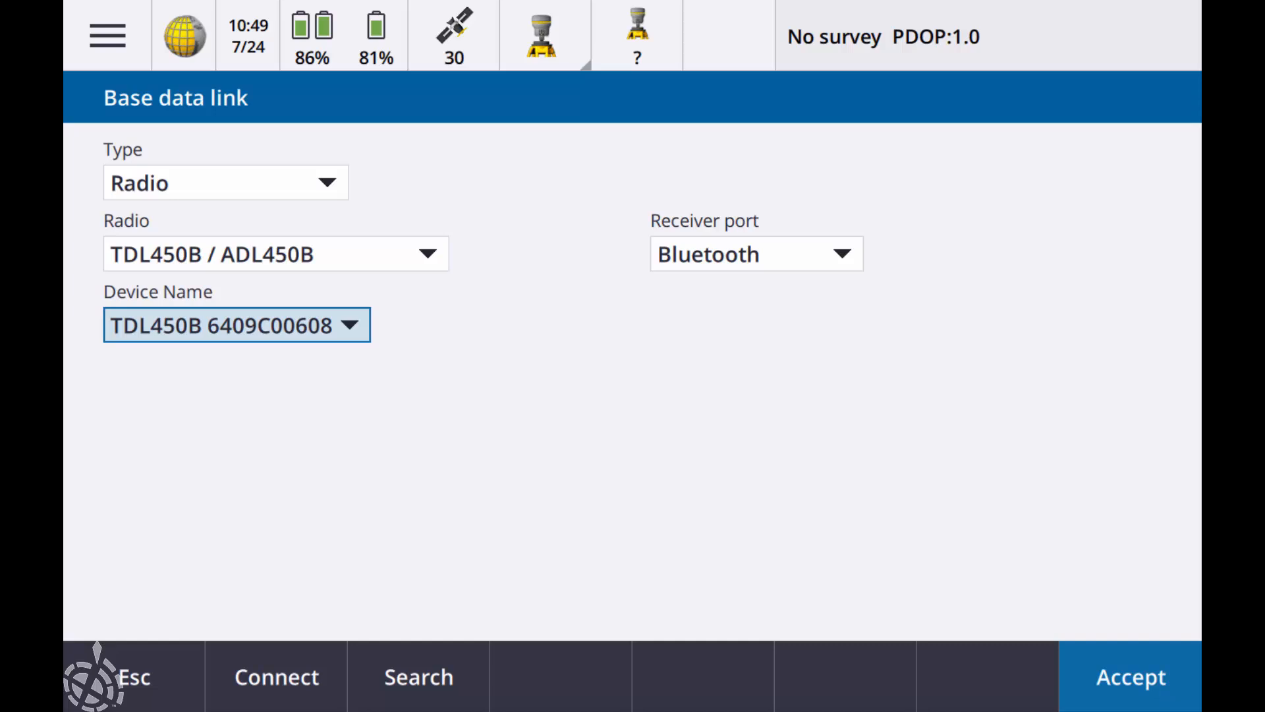
left_click(236, 325)
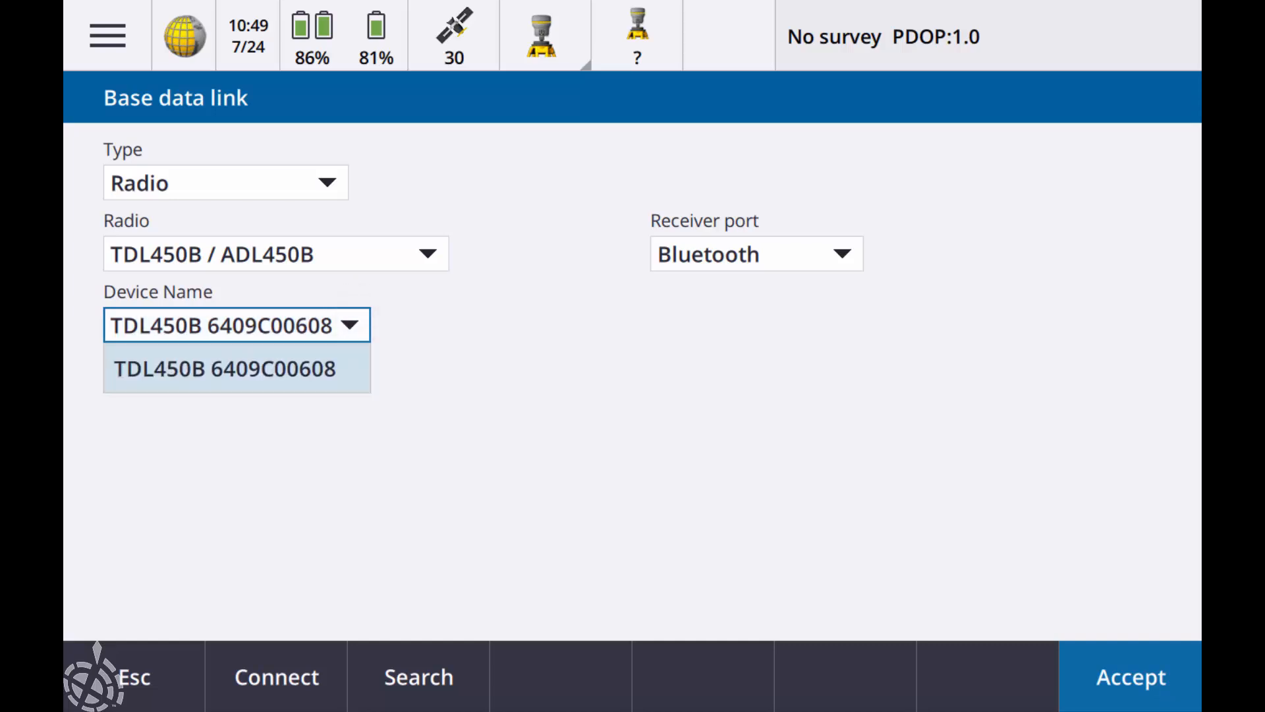
left_click(237, 367)
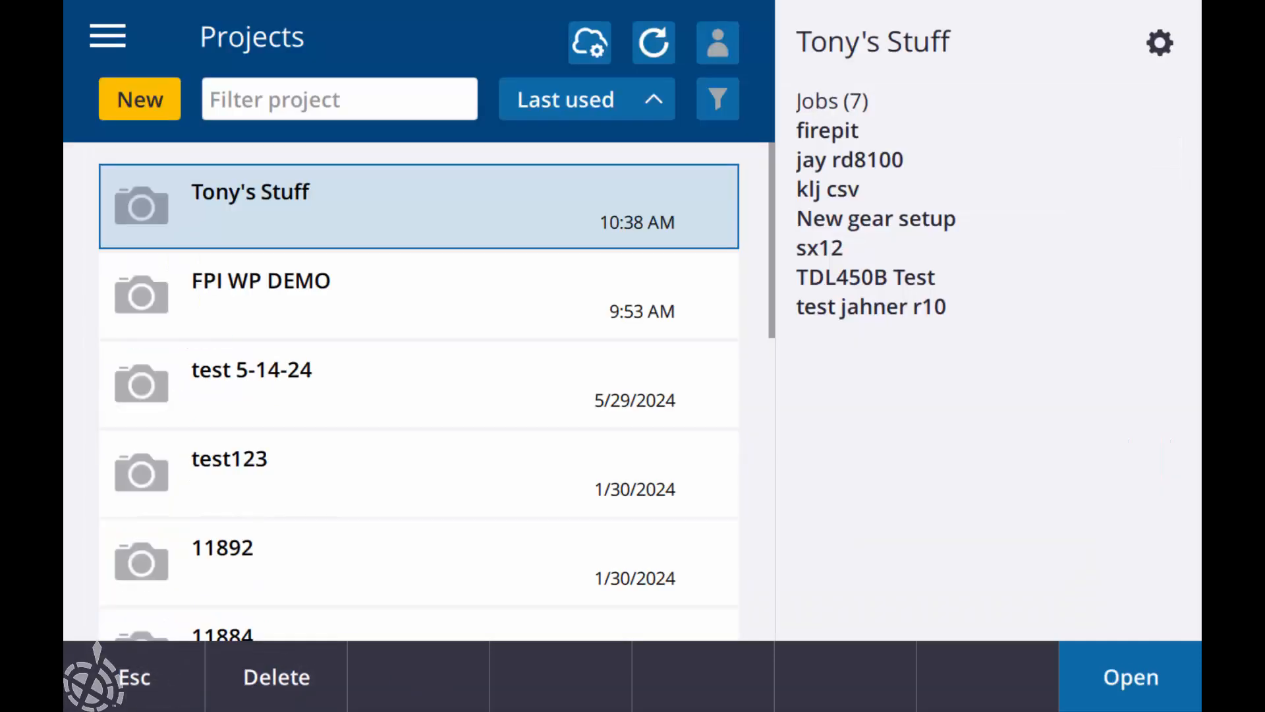
Step: Open the project and start Base Mode with the 'TDL450B with Bluetooth' style
double_click(251, 191)
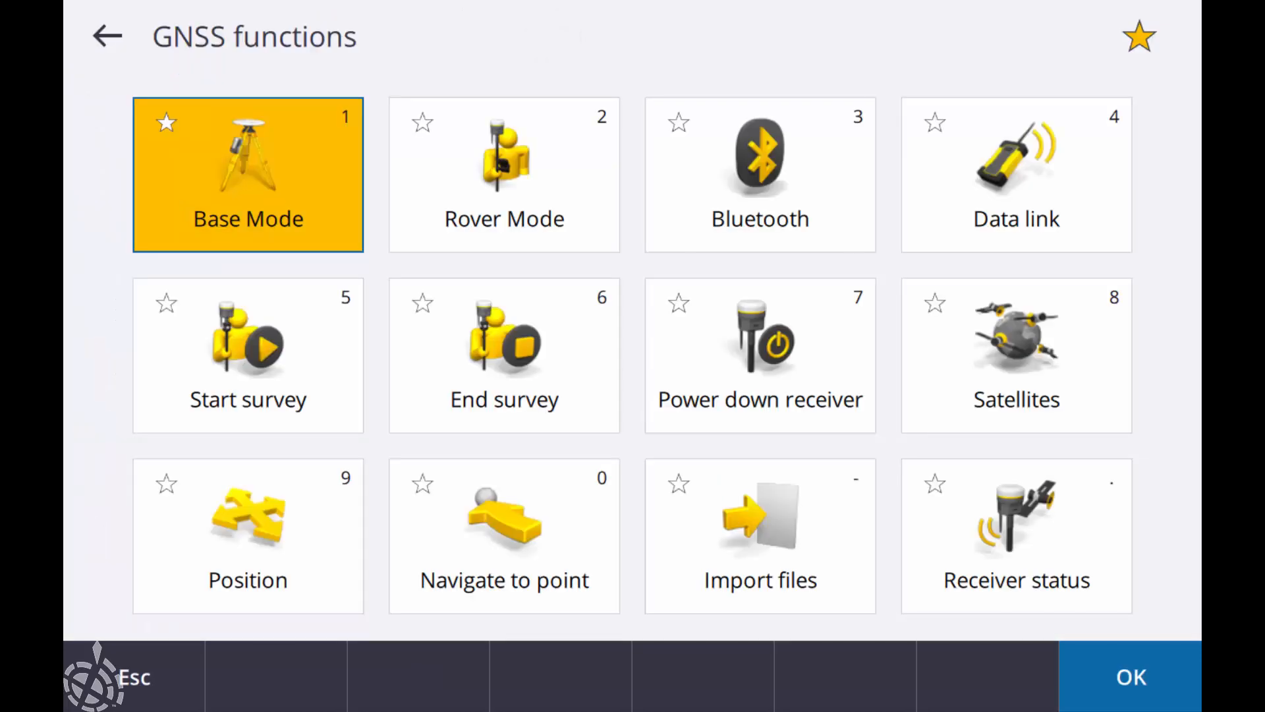
left_click(248, 174)
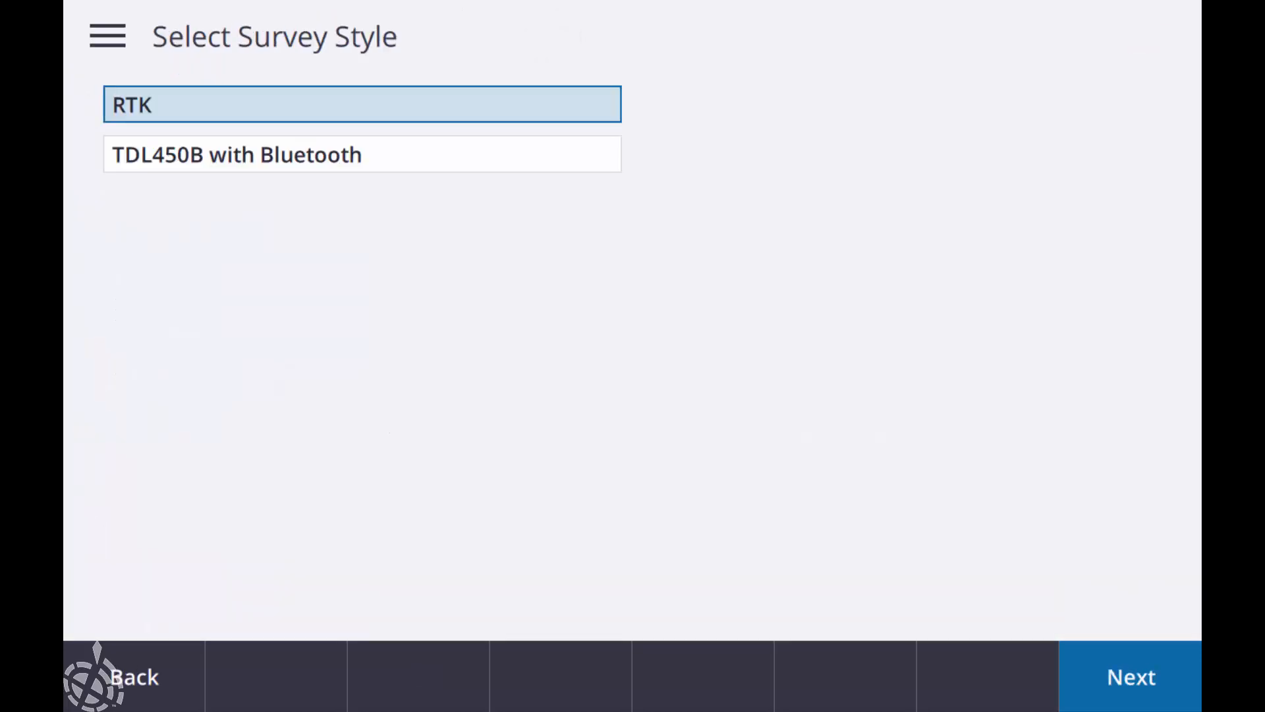
left_click(1129, 676)
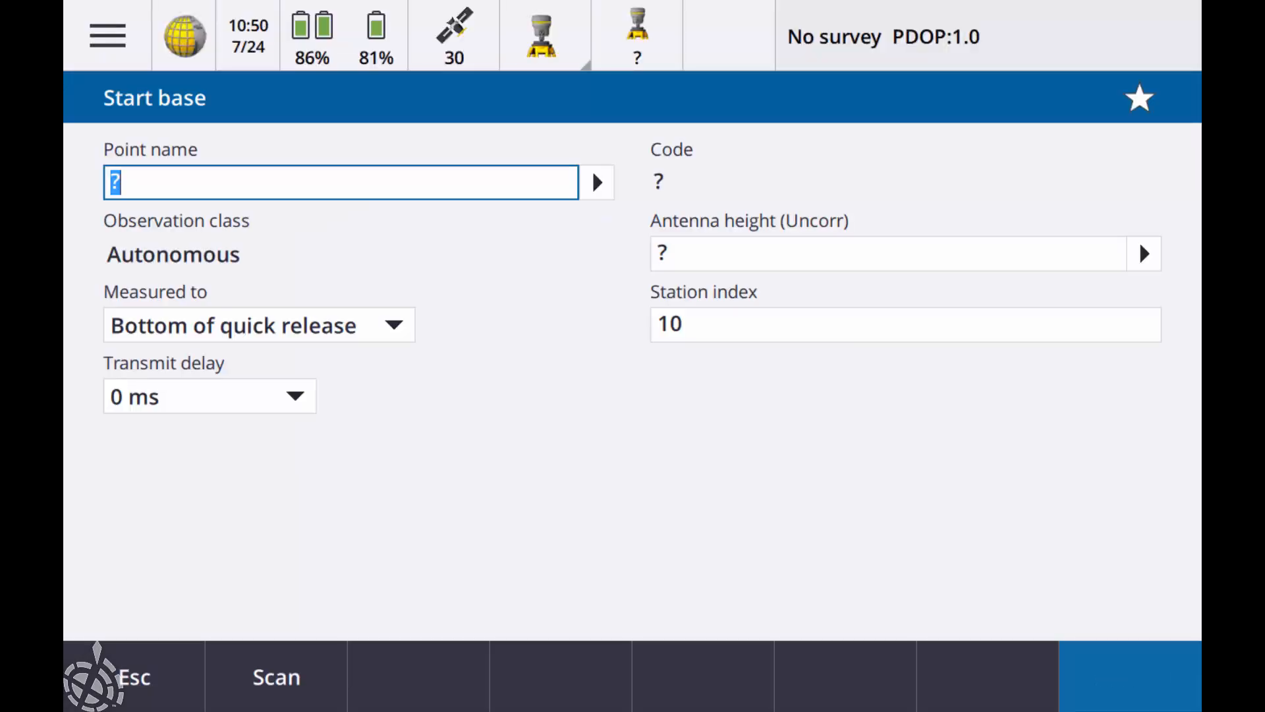
Step: Start the base at point 1 with 6.562sft antenna height and confirm
left_click(597, 182)
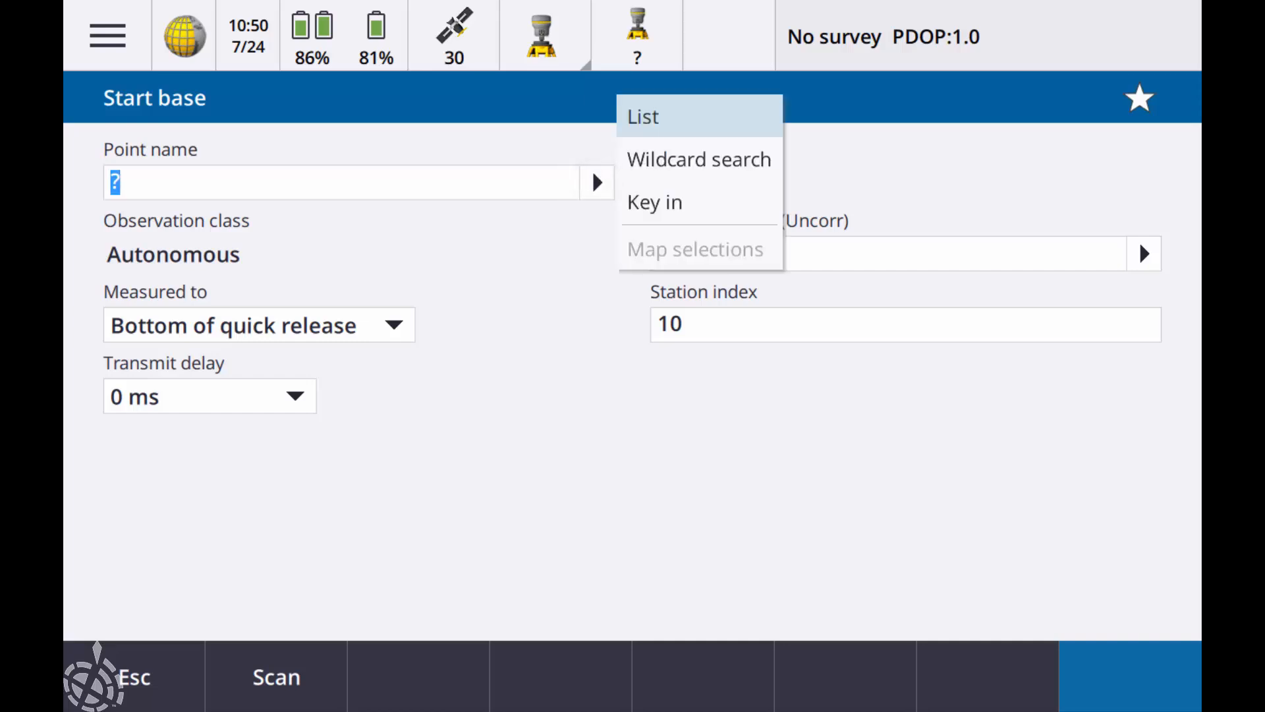
left_click(654, 202)
type("1")
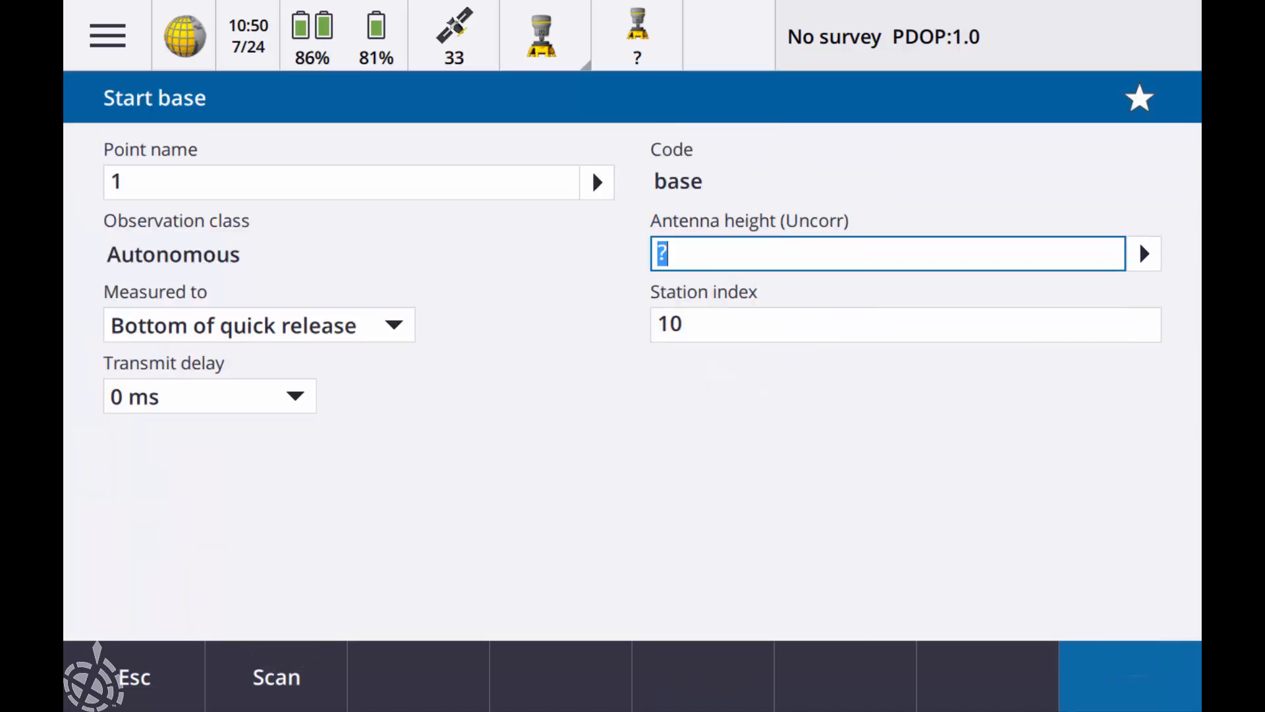
type("6.562sft")
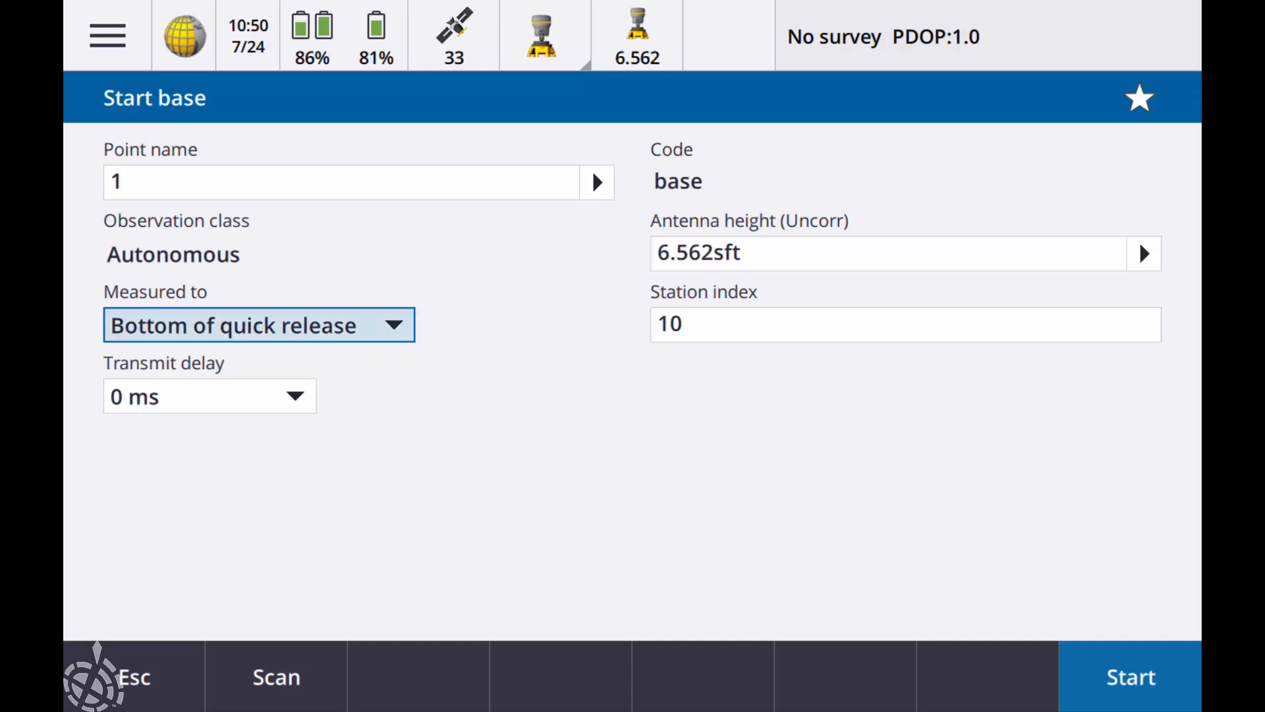
left_click(1128, 676)
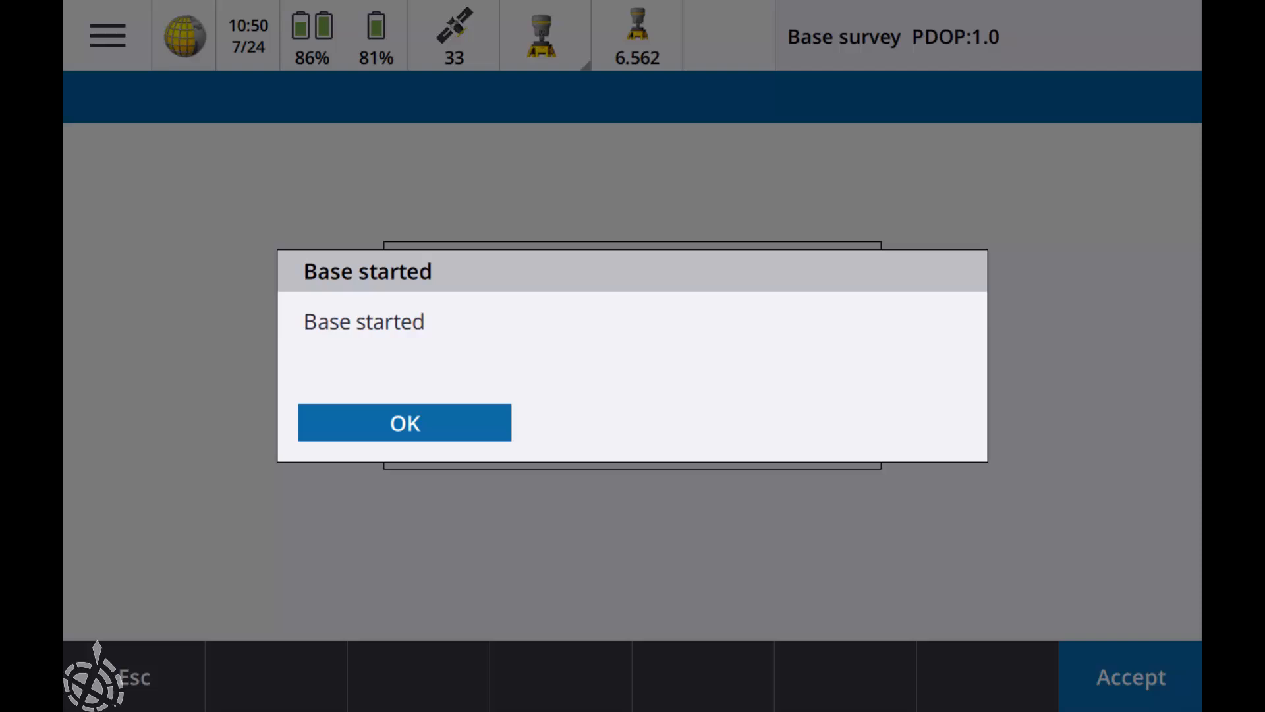
left_click(404, 423)
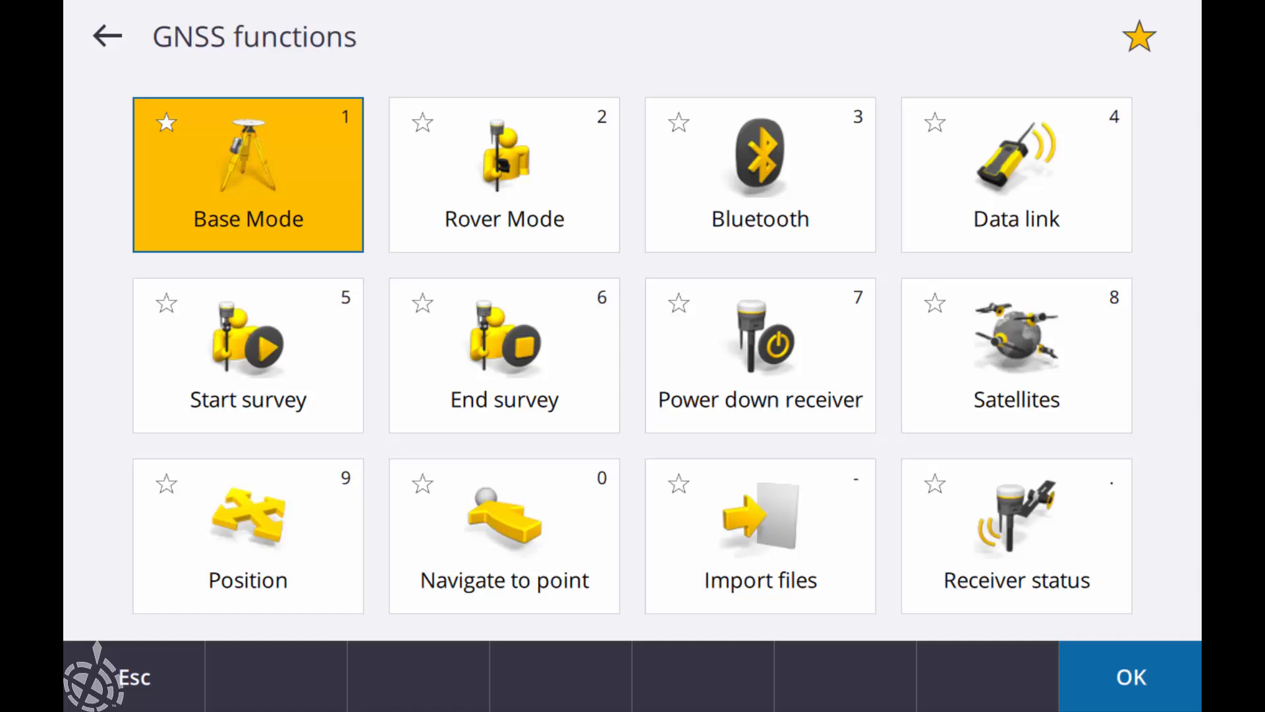
Step: Start the TDL450B with Bluetooth rover survey from base station 10, skipping eBubble calibration
left_click(503, 174)
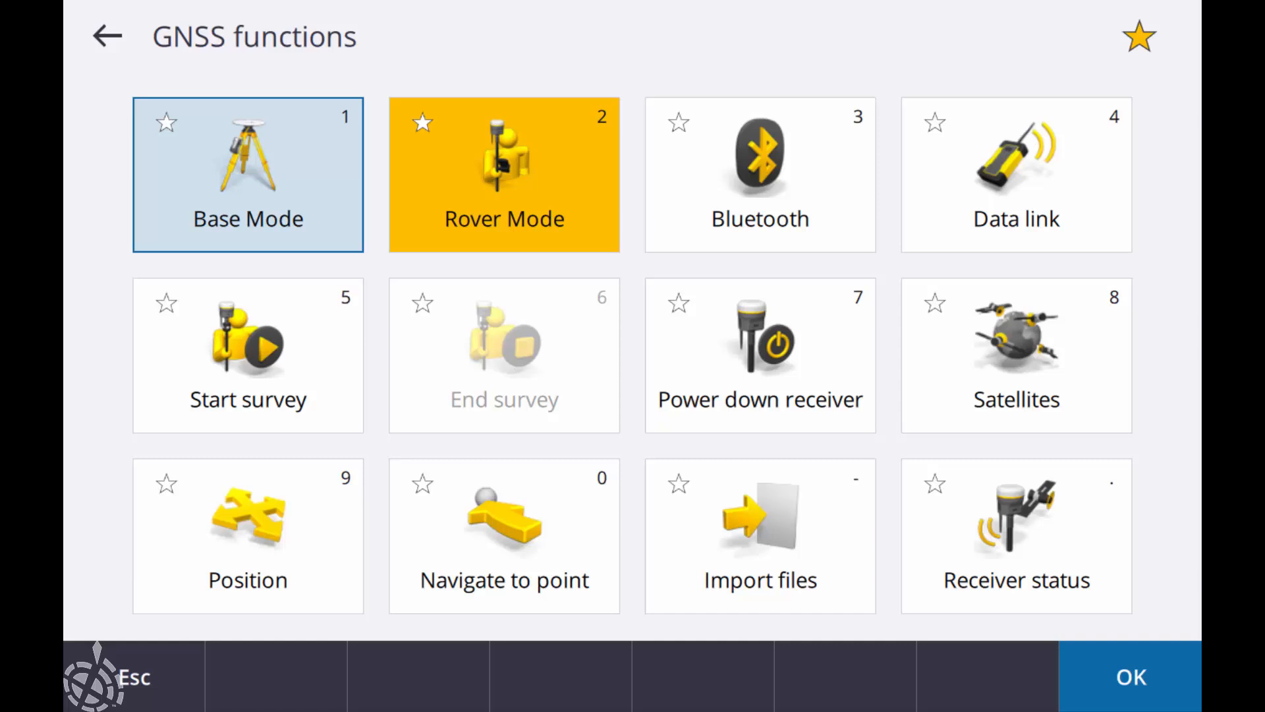
left_click(504, 174)
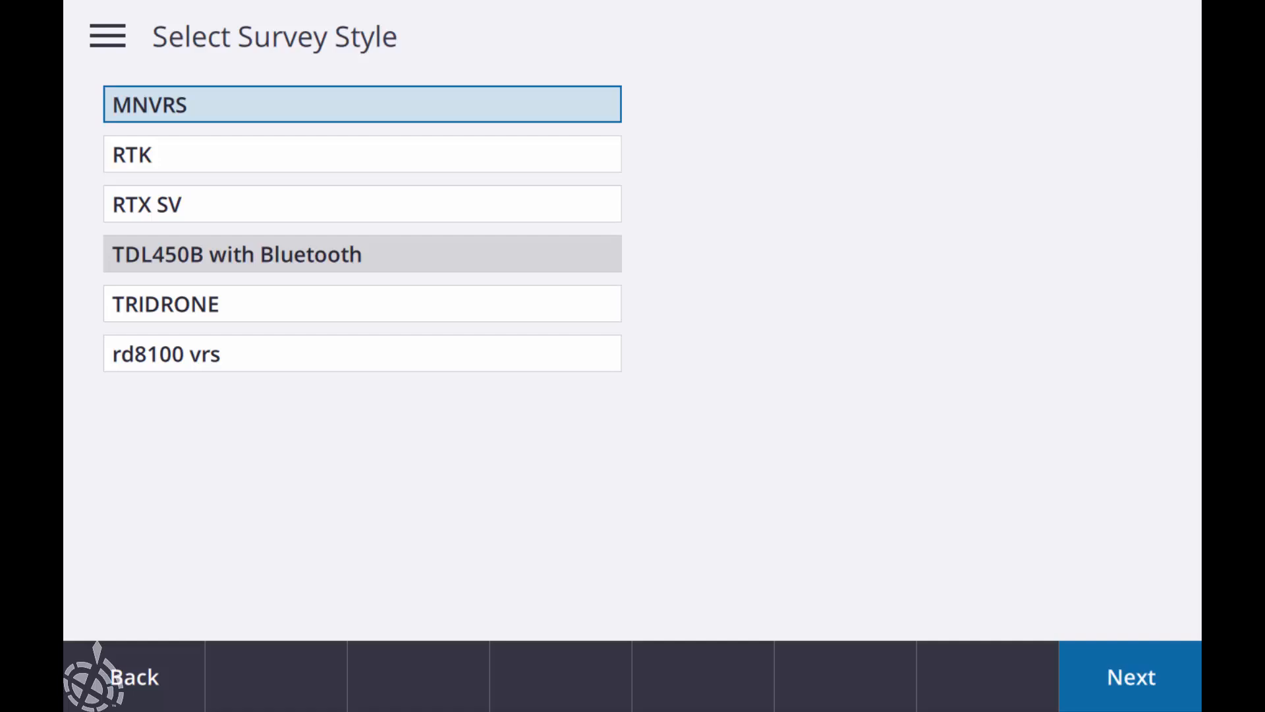
left_click(1130, 676)
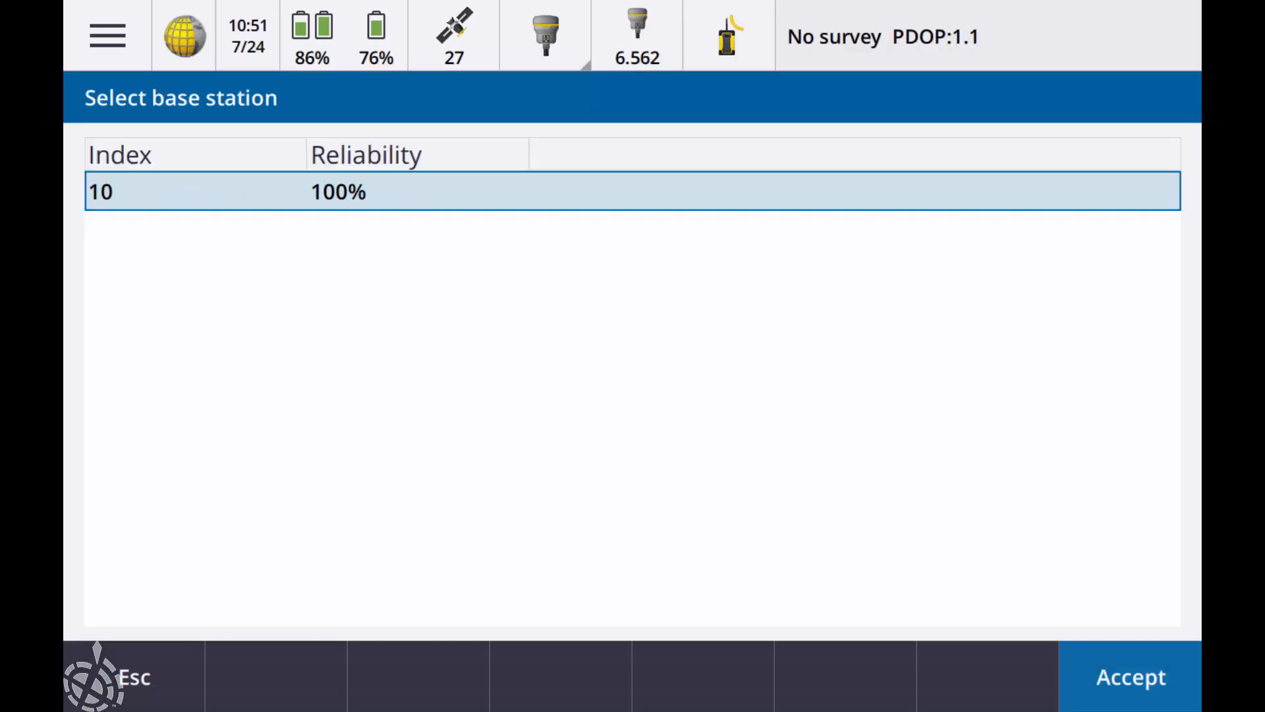
left_click(1129, 676)
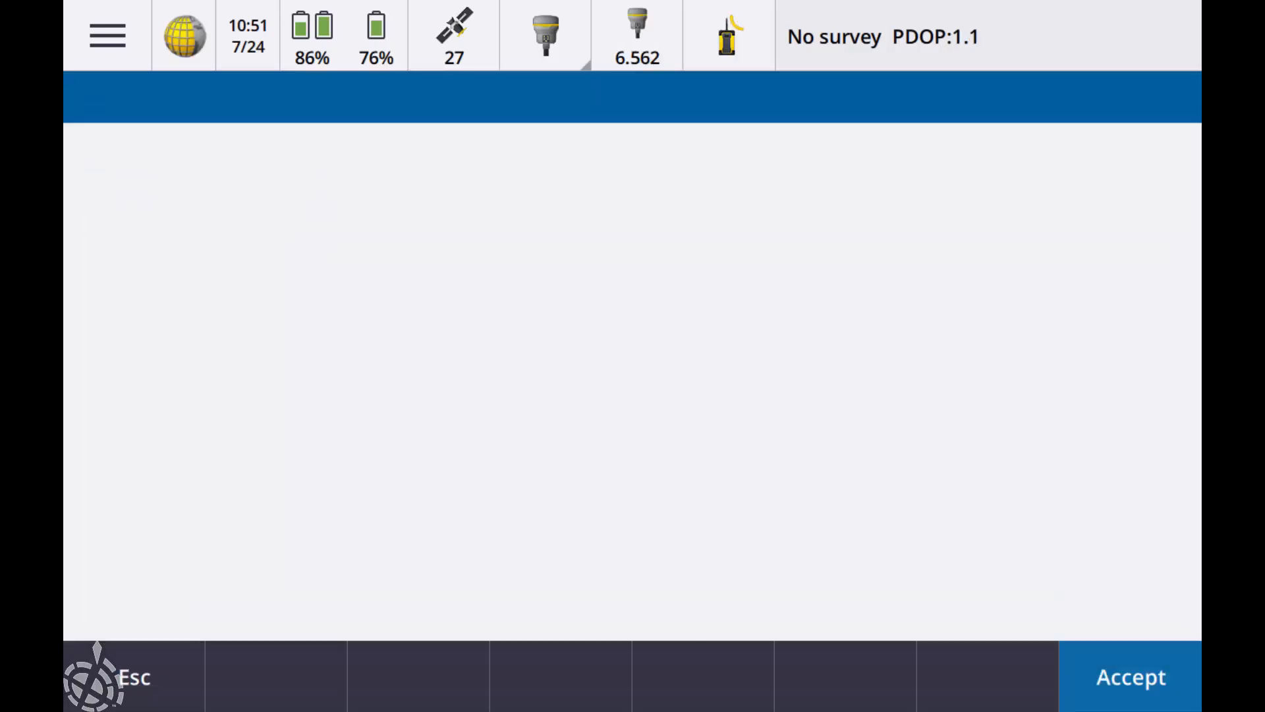
left_click(1129, 677)
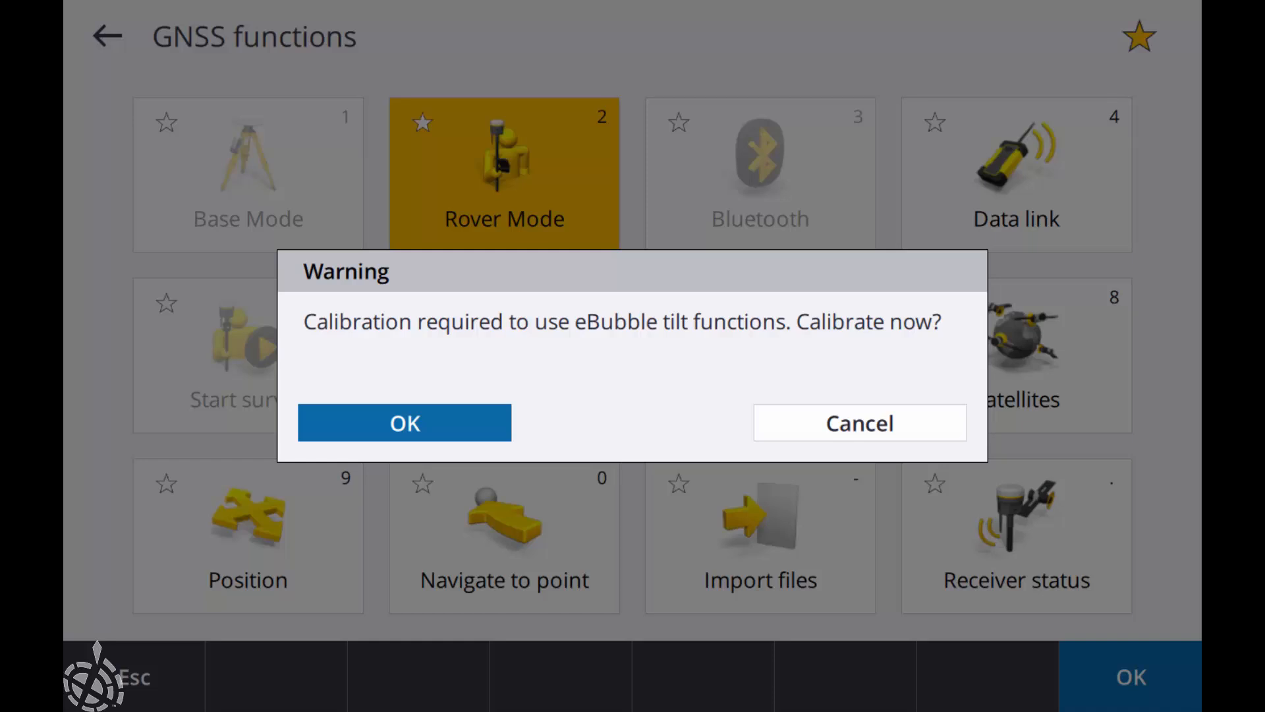
left_click(858, 423)
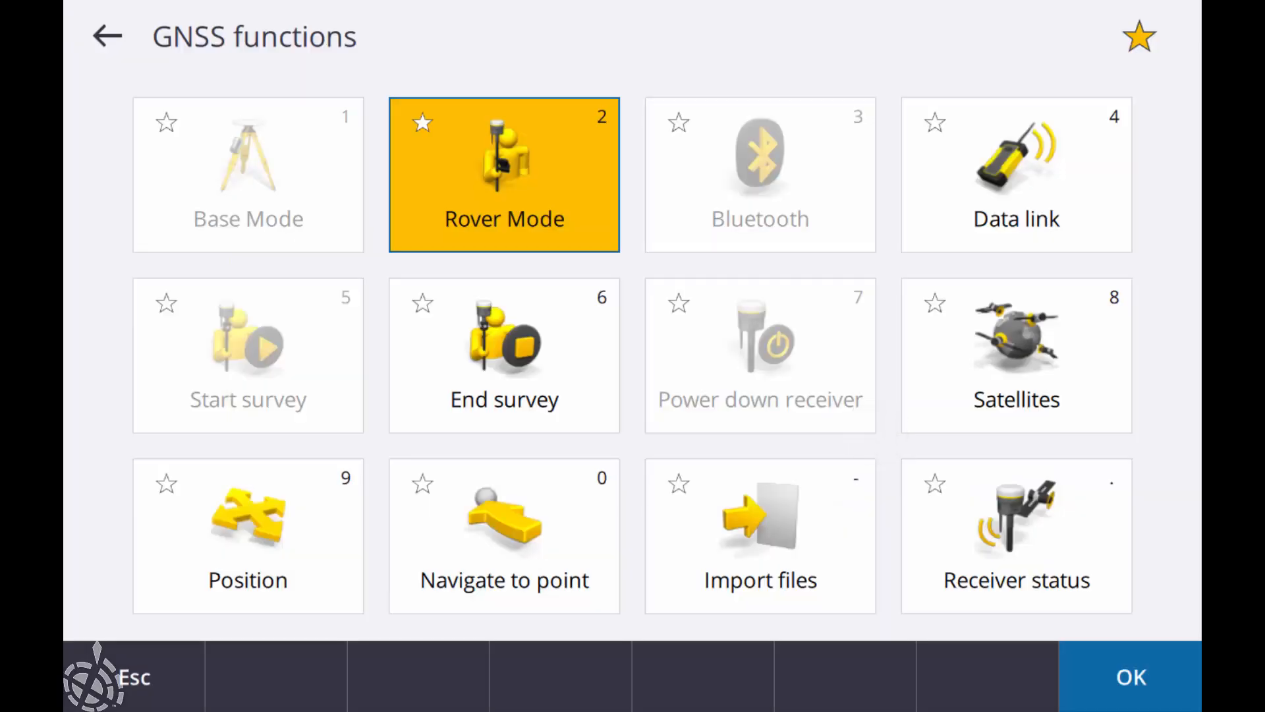